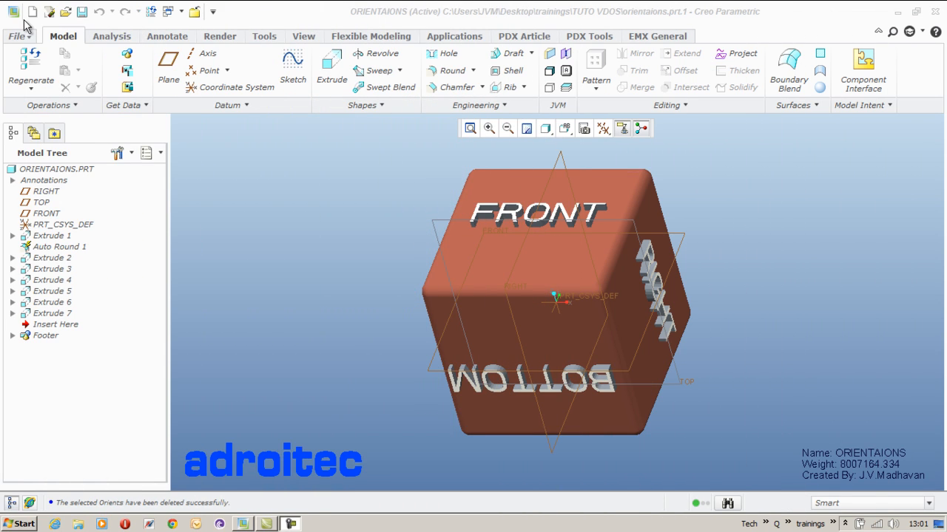
Create the new part PRT0024 using the Empty template instead of the default one
click(13, 12)
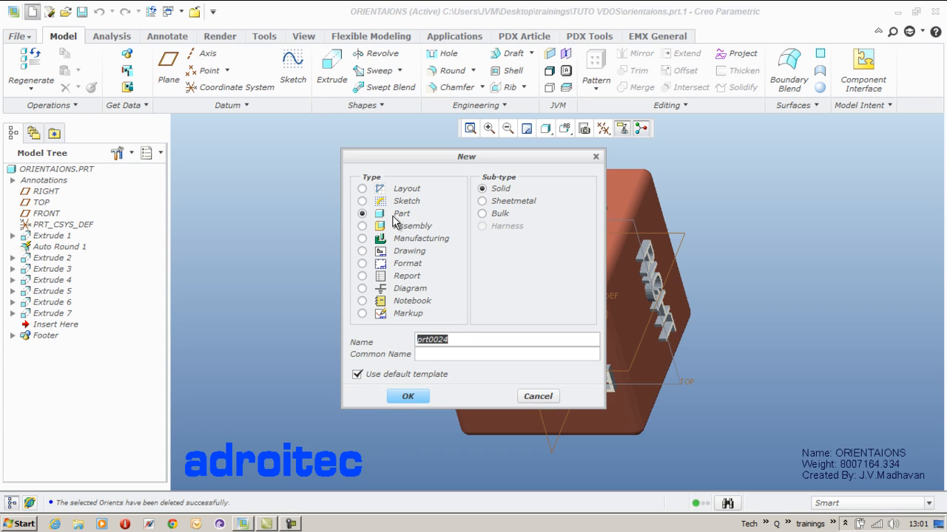
click(409, 396)
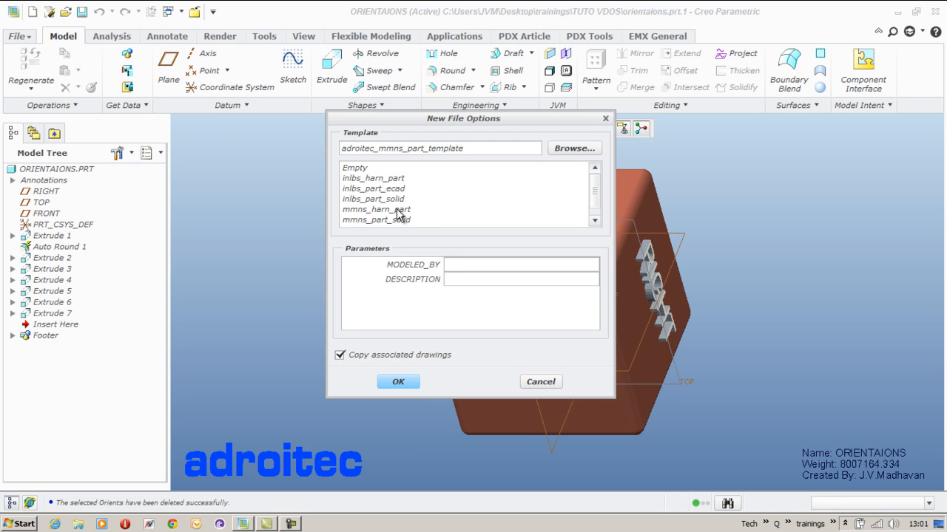
click(355, 167)
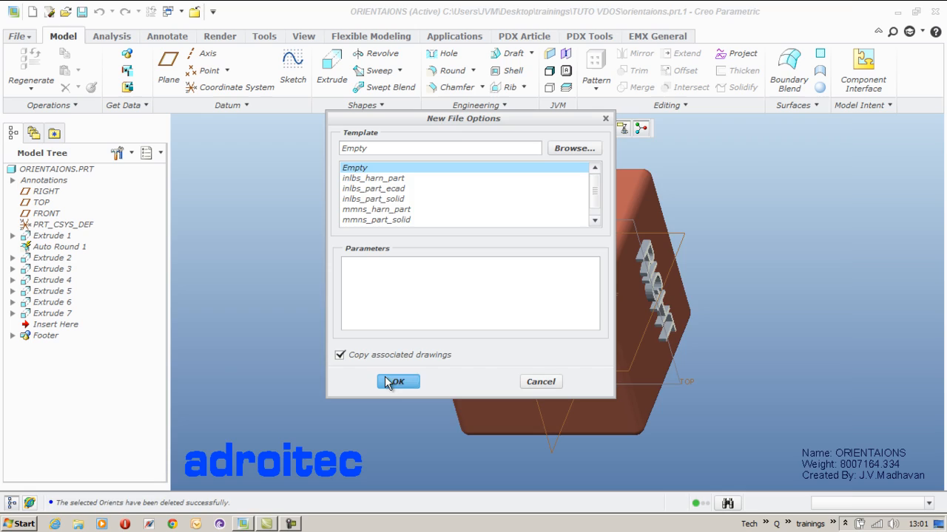
click(396, 382)
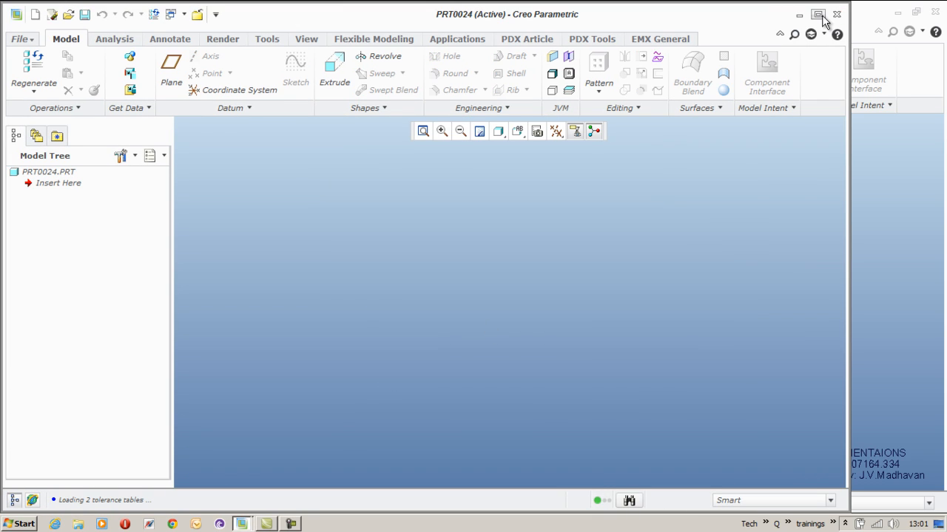
click(818, 15)
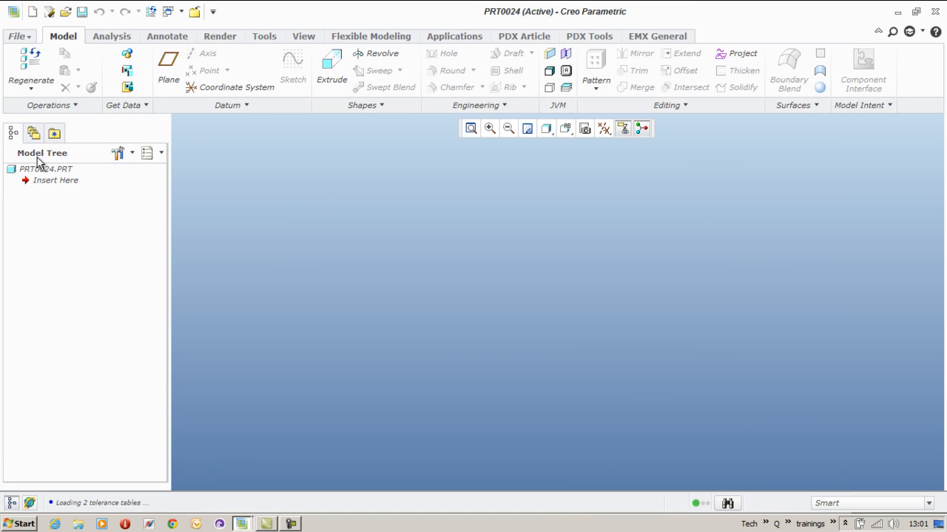
mouse_move(435, 163)
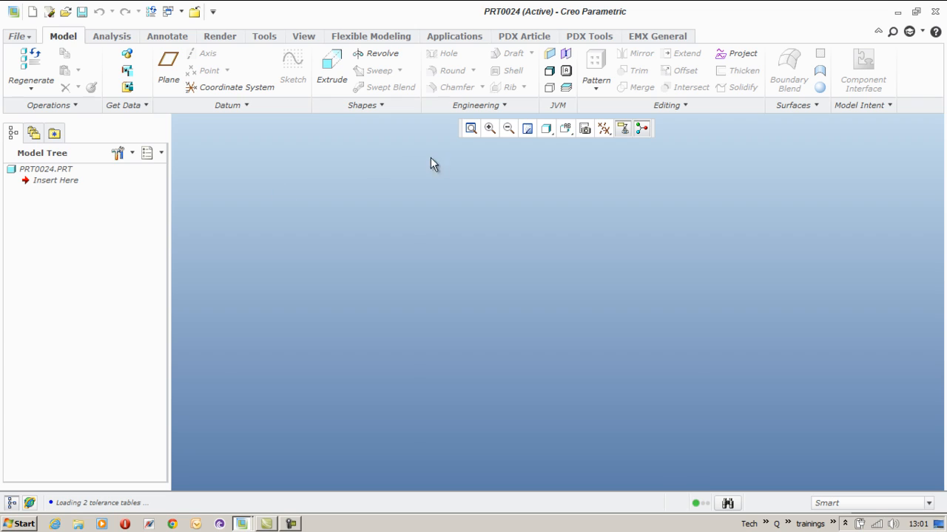
click(565, 128)
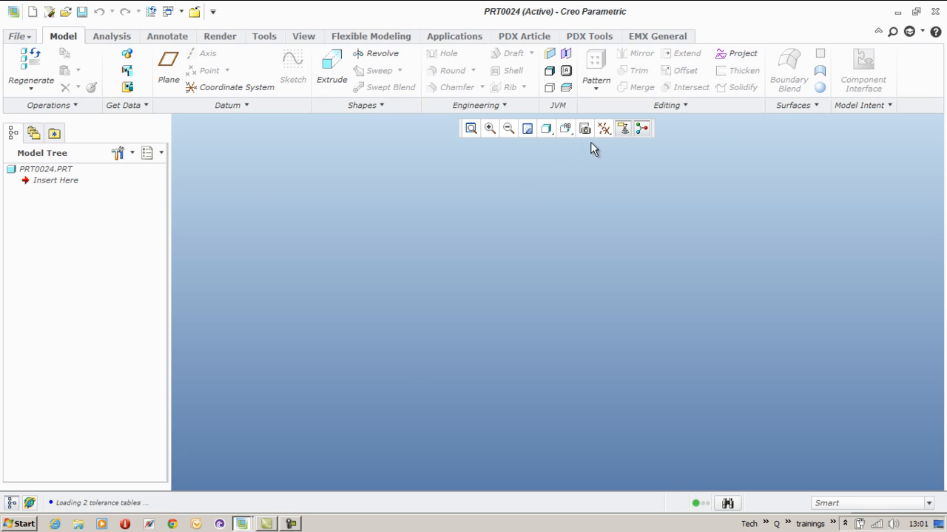
click(584, 127)
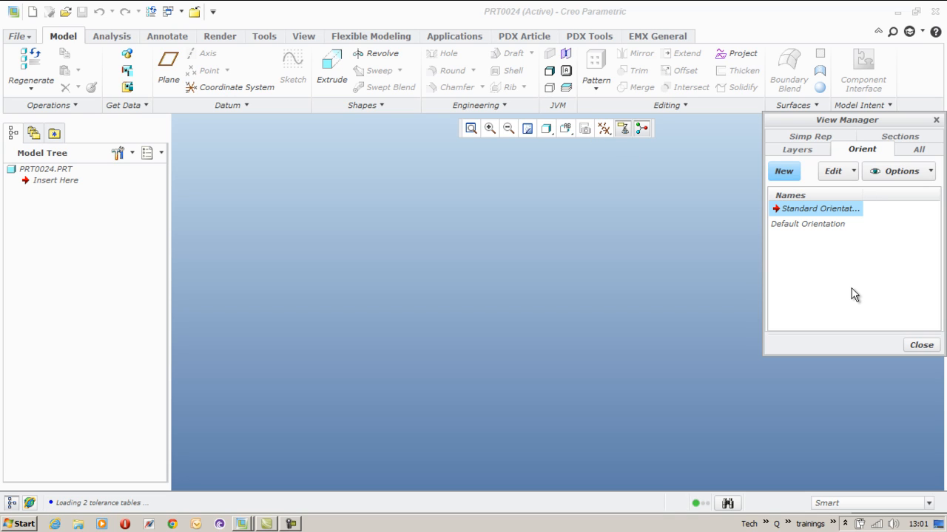
mouse_move(887, 257)
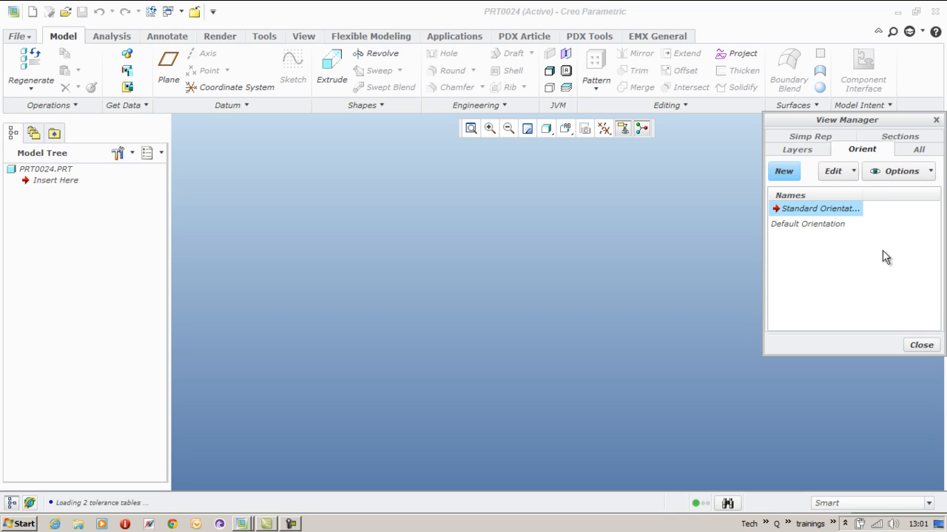
click(920, 344)
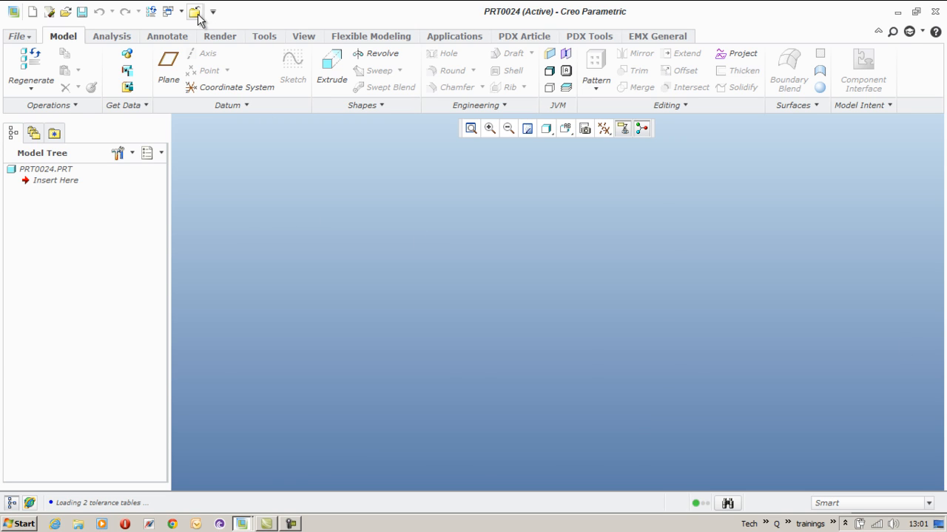
Switch to the ORIENTATIONS cube and orbit it to view the LEFT, TOP, FRONT and RIGHT faces
click(196, 12)
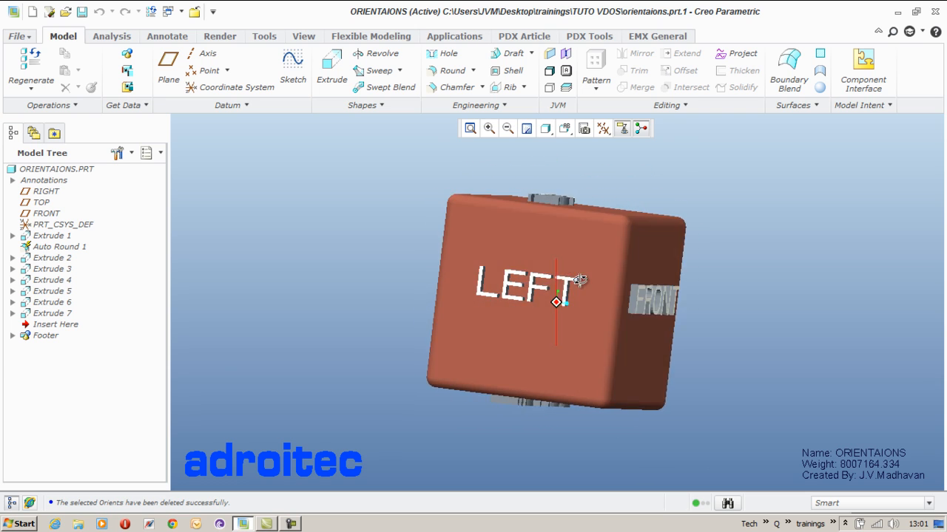
drag(580, 279, 481, 362)
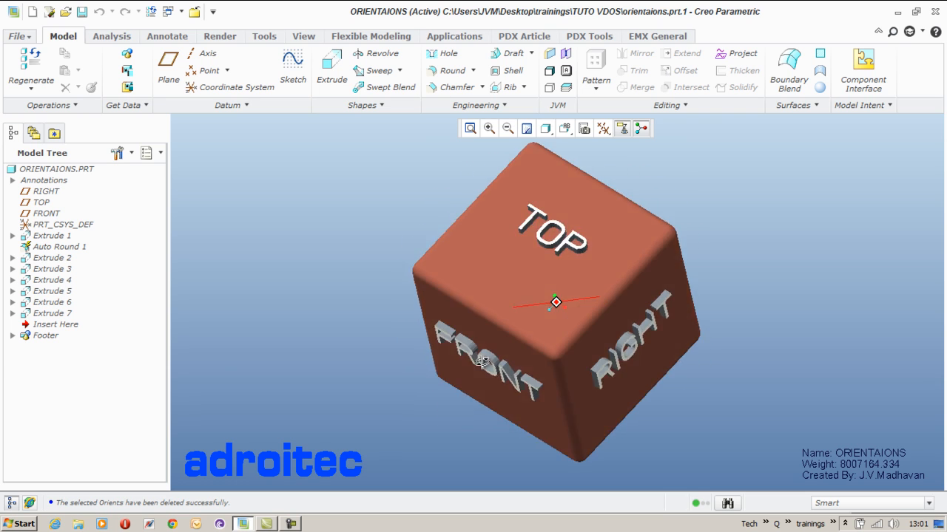
drag(481, 363, 426, 264)
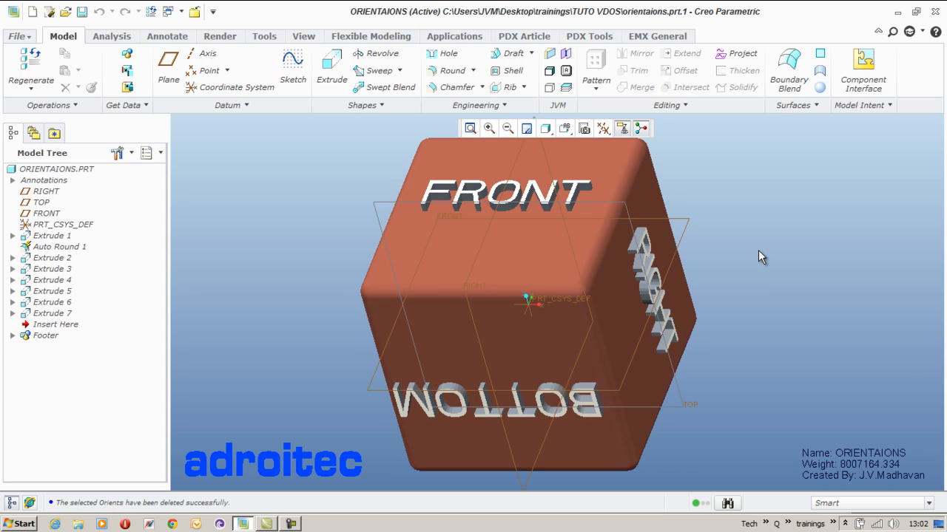
mouse_move(665, 157)
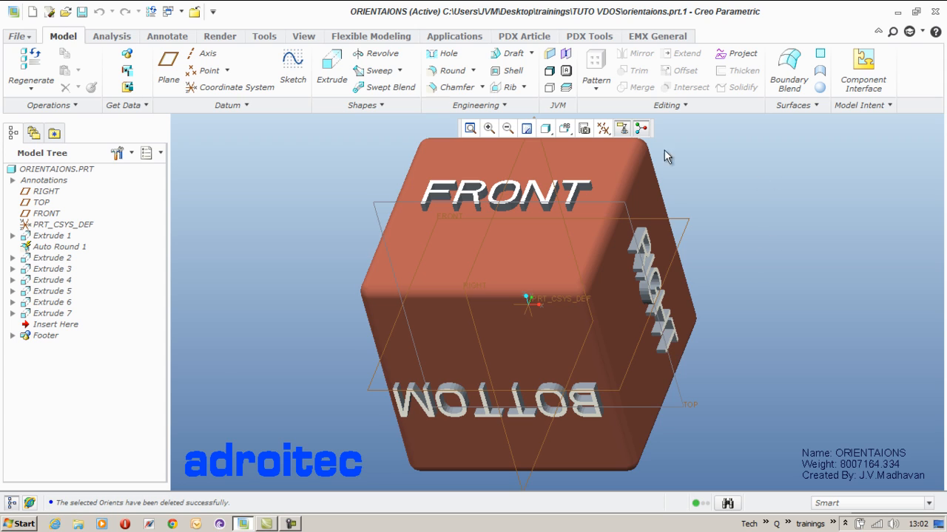
Bring up the View Manager from the View tab's Manage Views commands
click(304, 35)
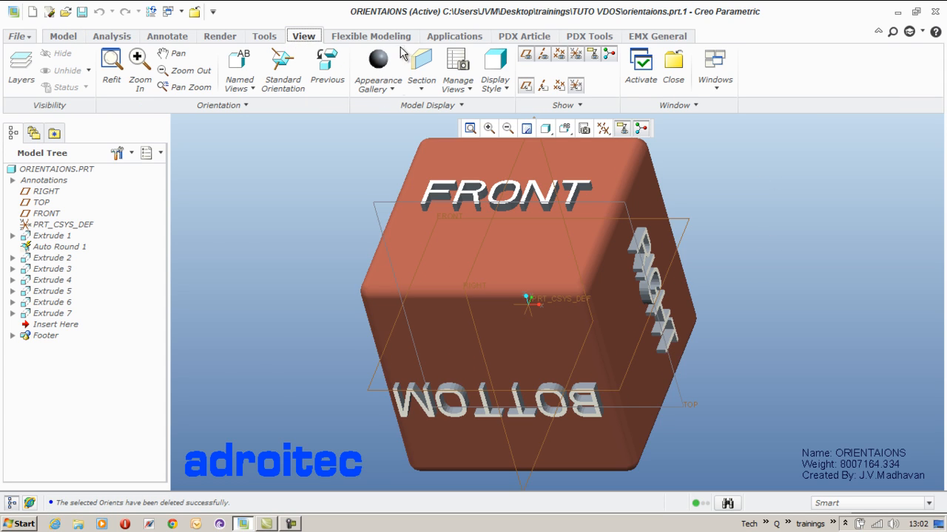
click(457, 71)
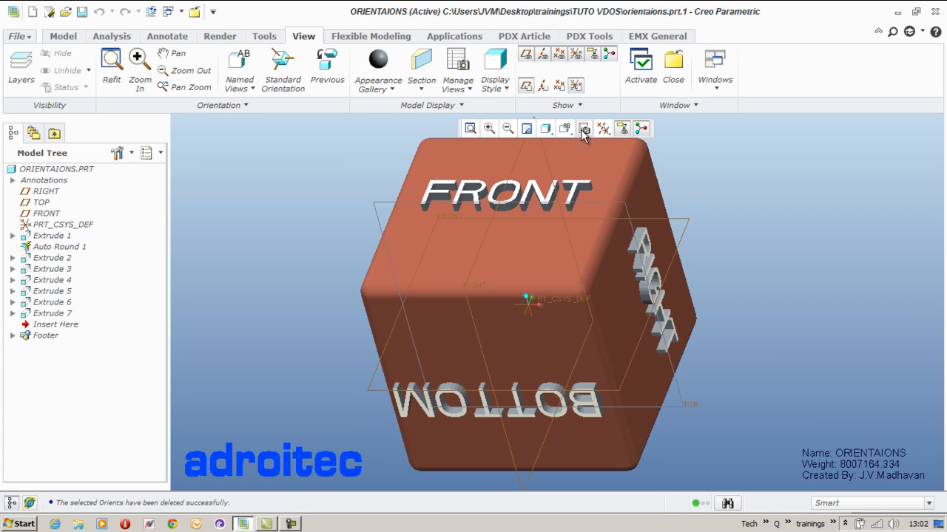
mouse_move(583, 127)
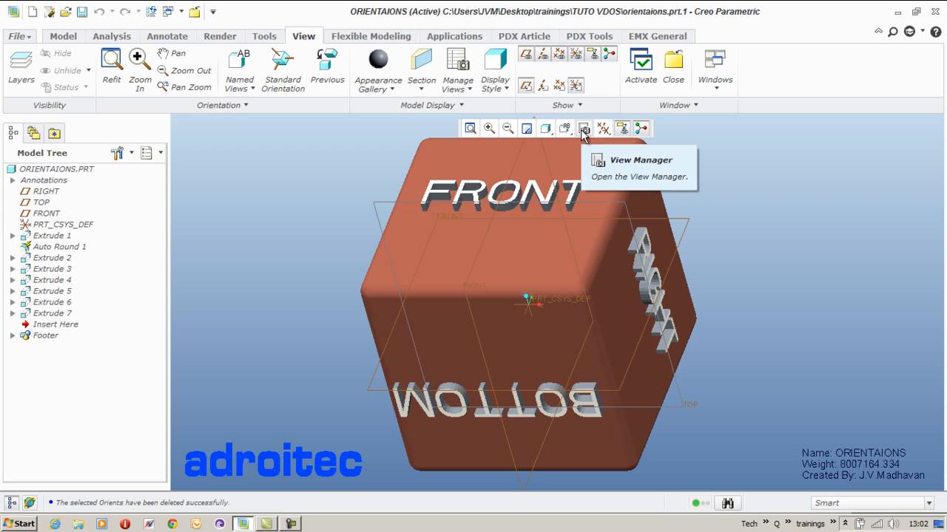
mouse_move(457, 65)
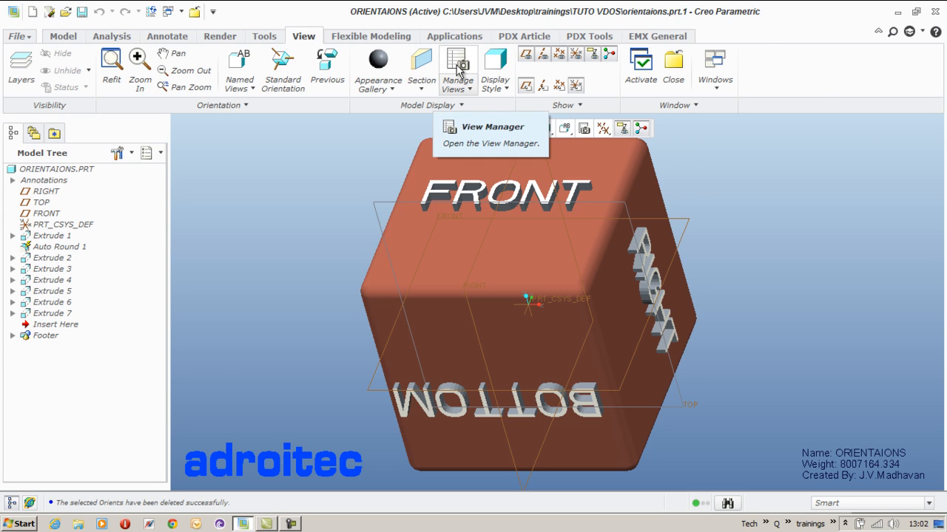
click(456, 65)
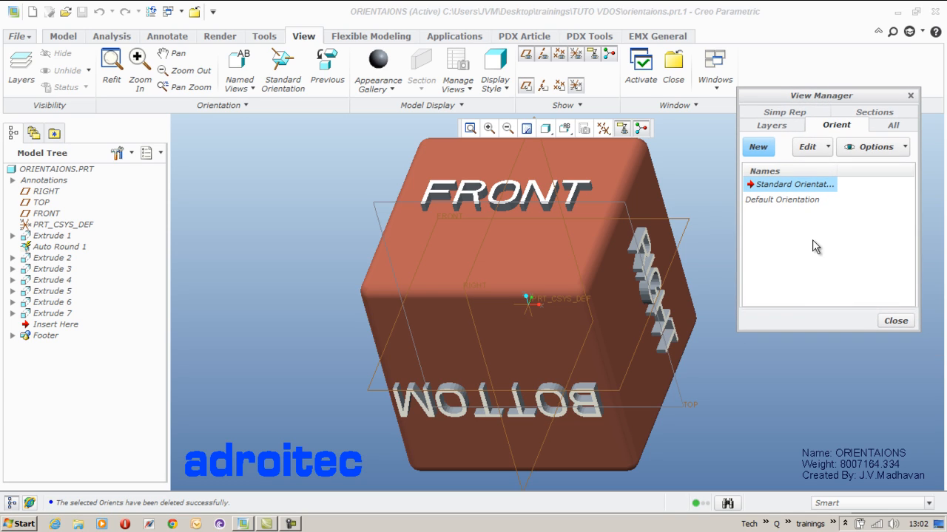
Create a new saved orientation named Front and open its Edit options
click(757, 146)
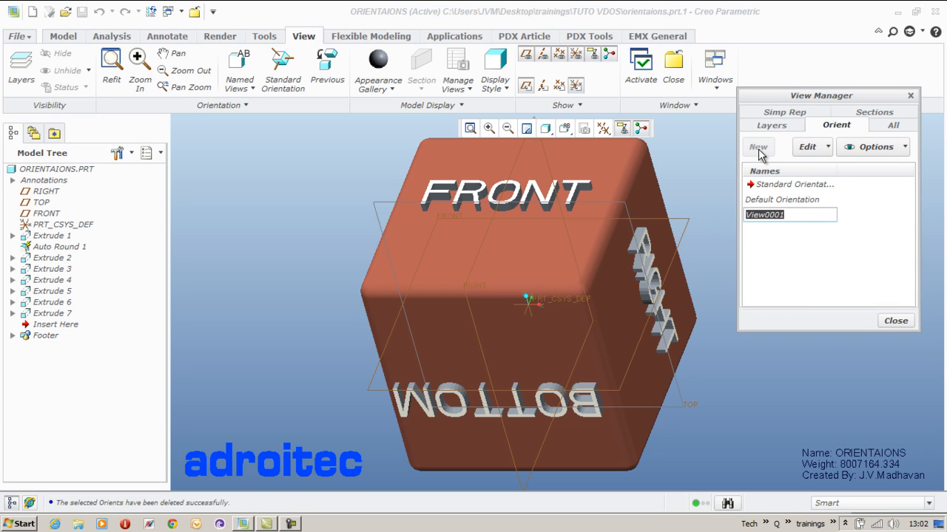
text(Front)
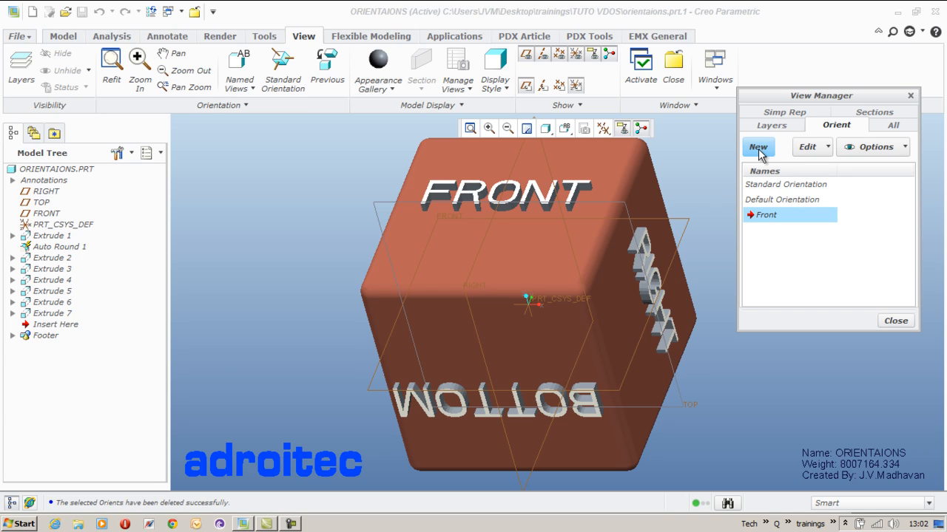
click(808, 146)
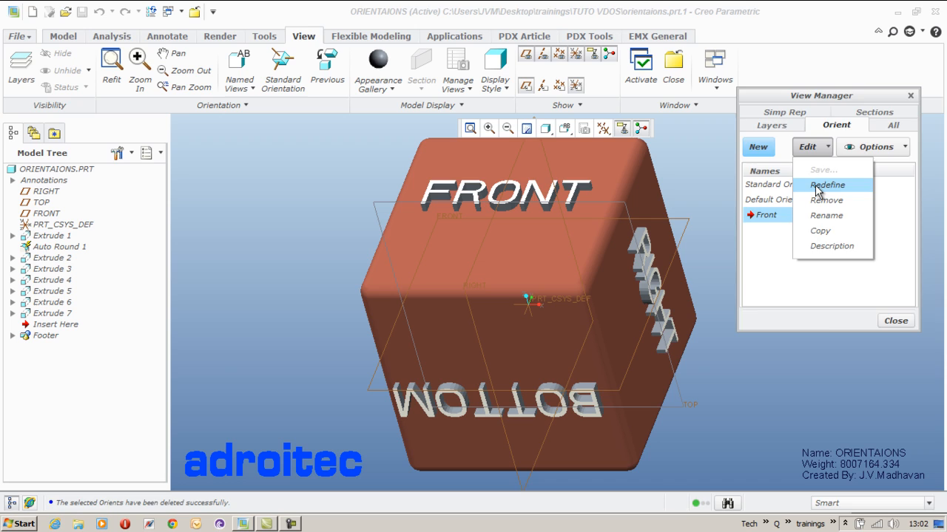
Redefine Front with the FRONT plane facing front and TOP plane upward, then refit the cube
click(827, 183)
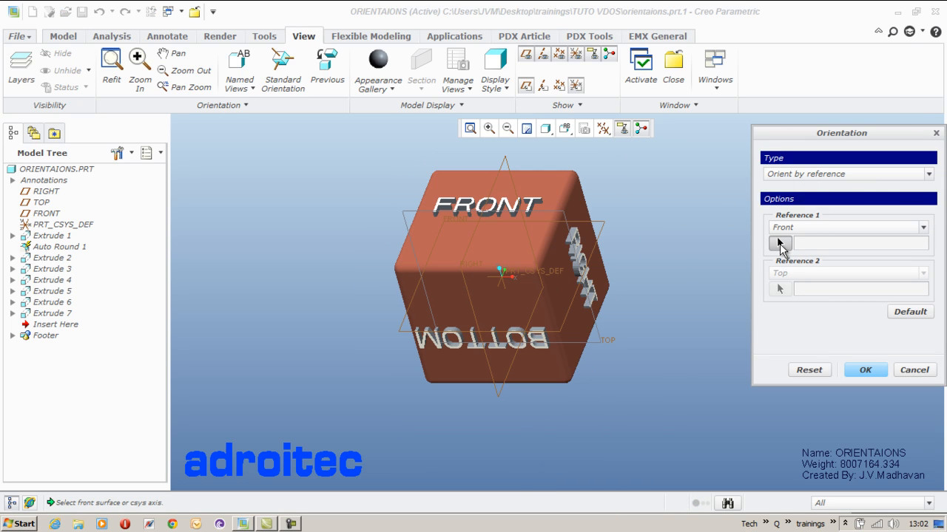
mouse_move(746, 290)
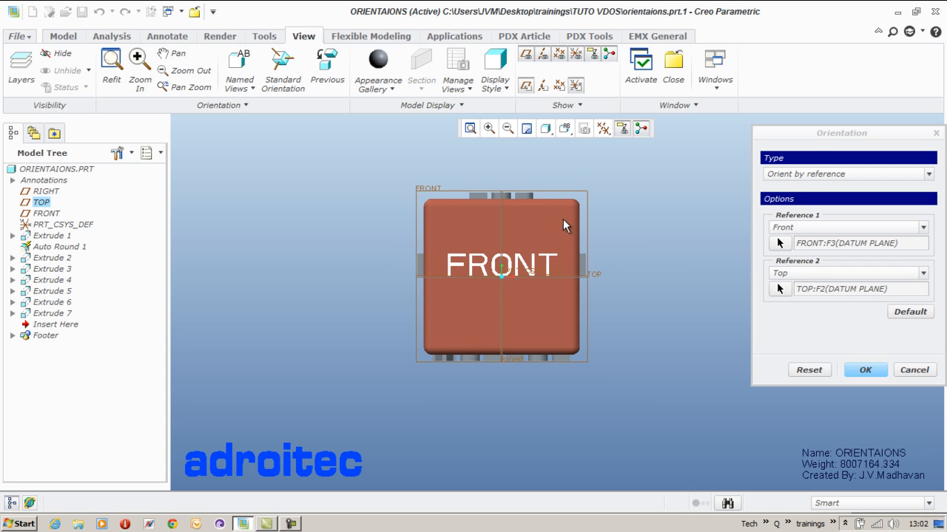
mouse_move(501, 189)
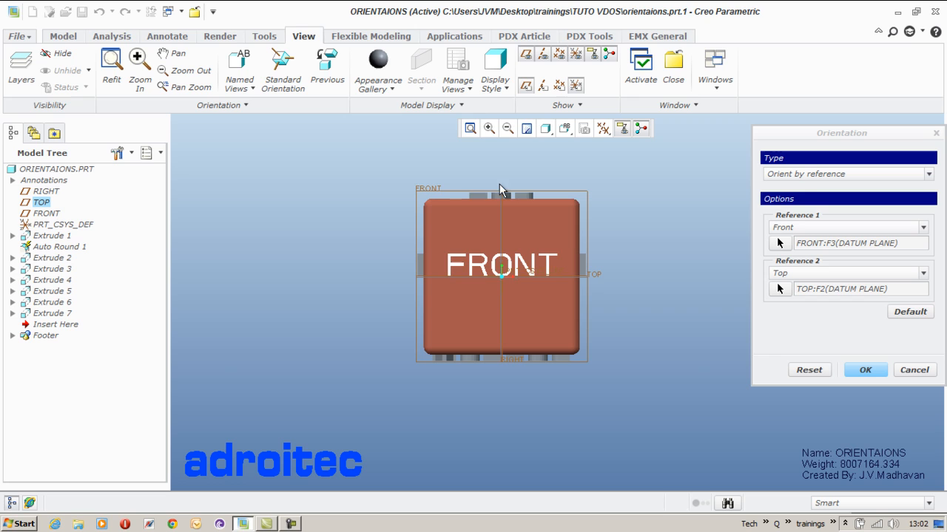
click(471, 128)
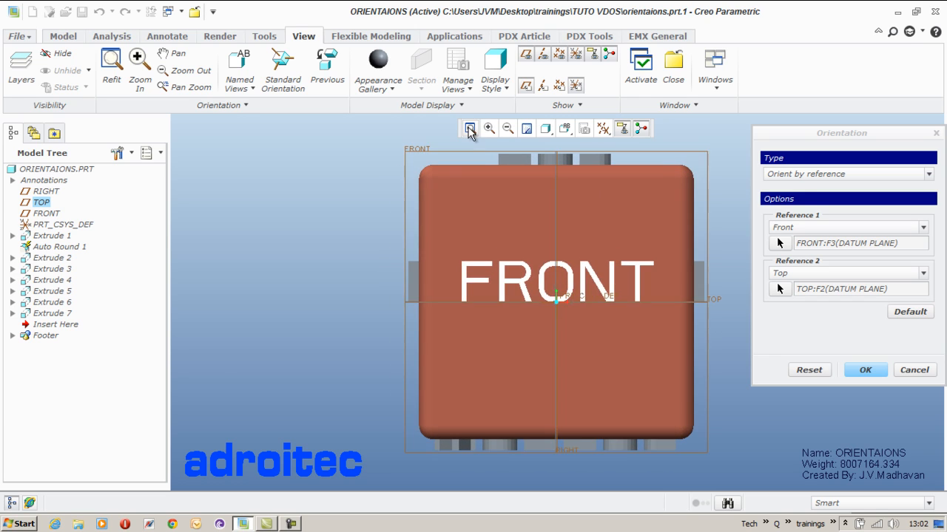
Confirm Front, then create a new orientation named Back and open its Edit options
click(864, 370)
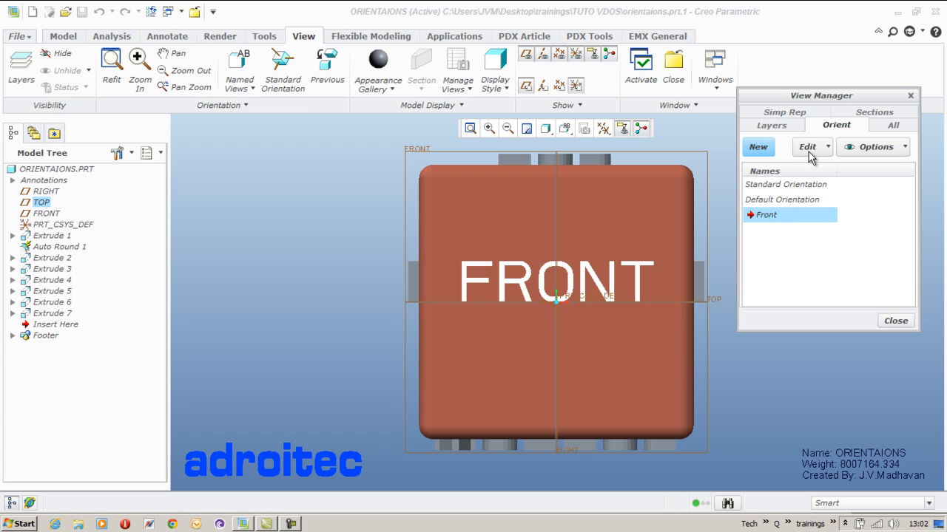
click(757, 147)
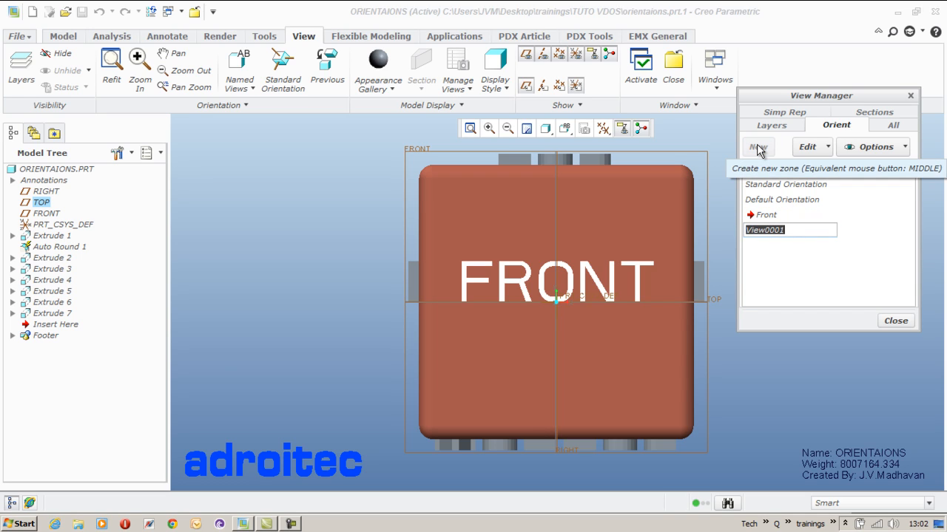
text(Back)
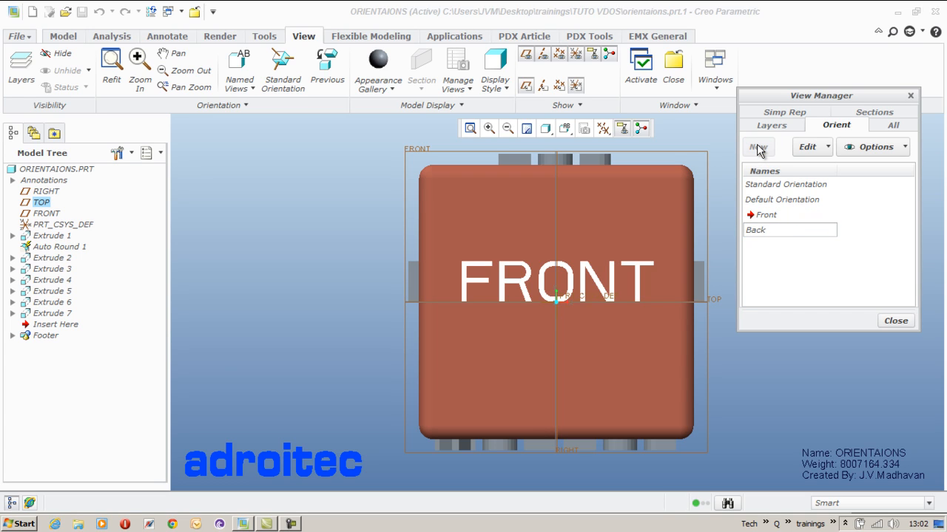
click(808, 147)
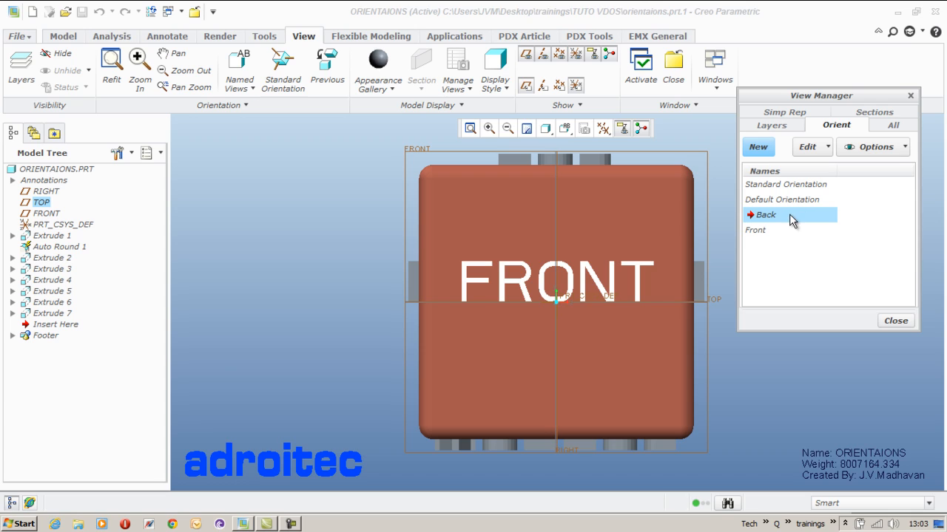
click(807, 146)
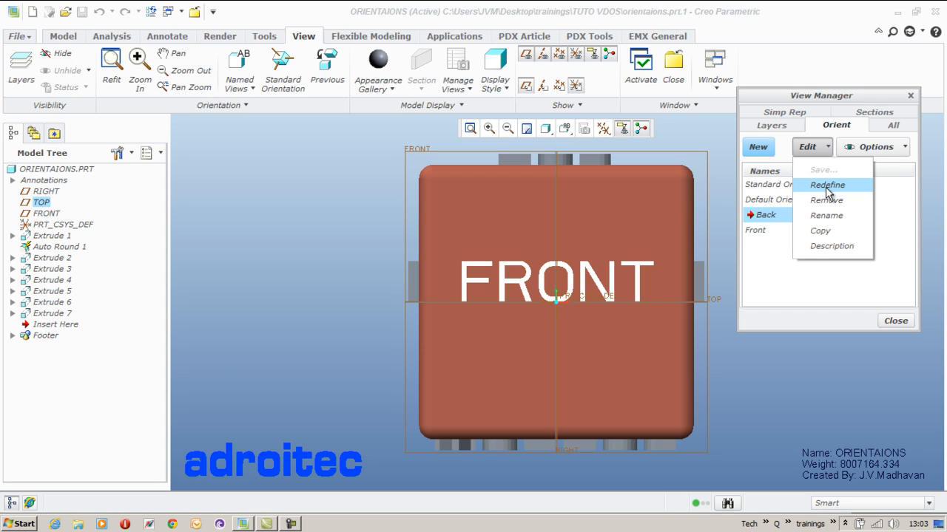
Redefine Back so Reference 1 faces Back on the FRONT plane with TOP upward, and confirm
click(827, 185)
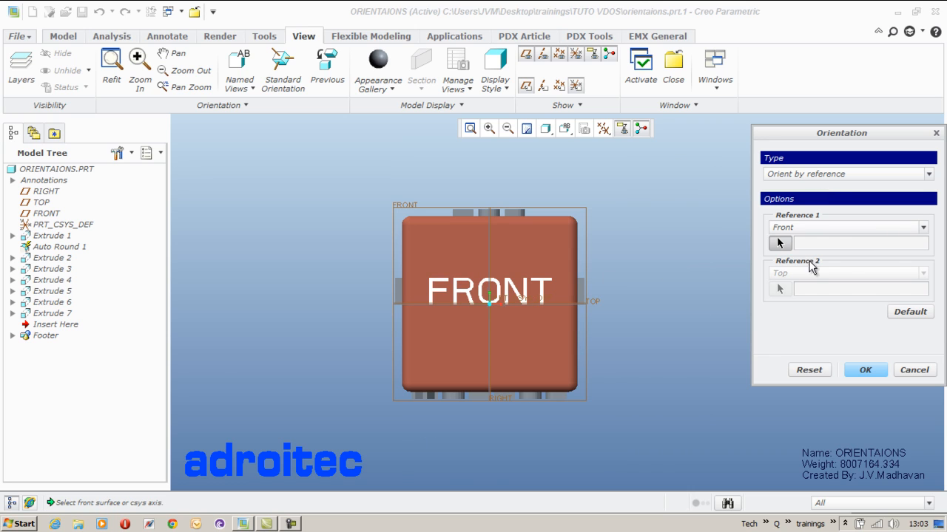
mouse_move(926, 228)
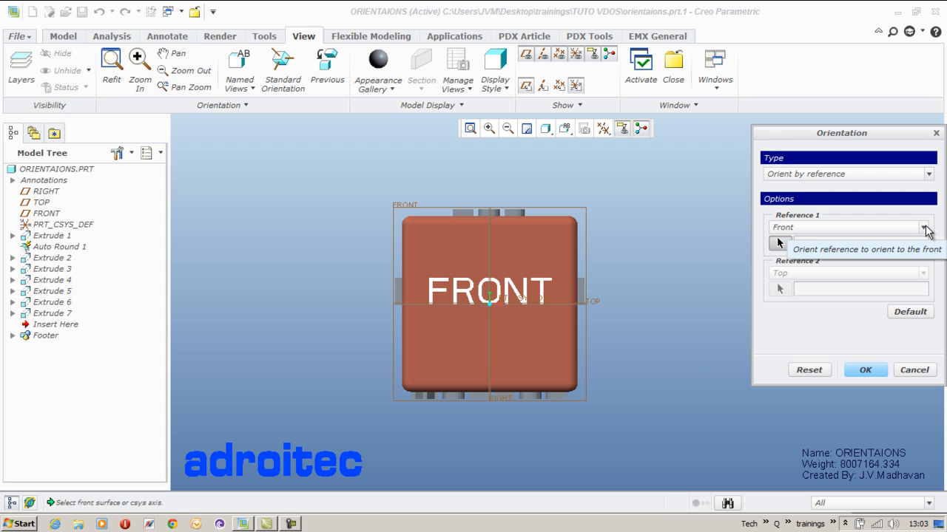
mouse_move(927, 282)
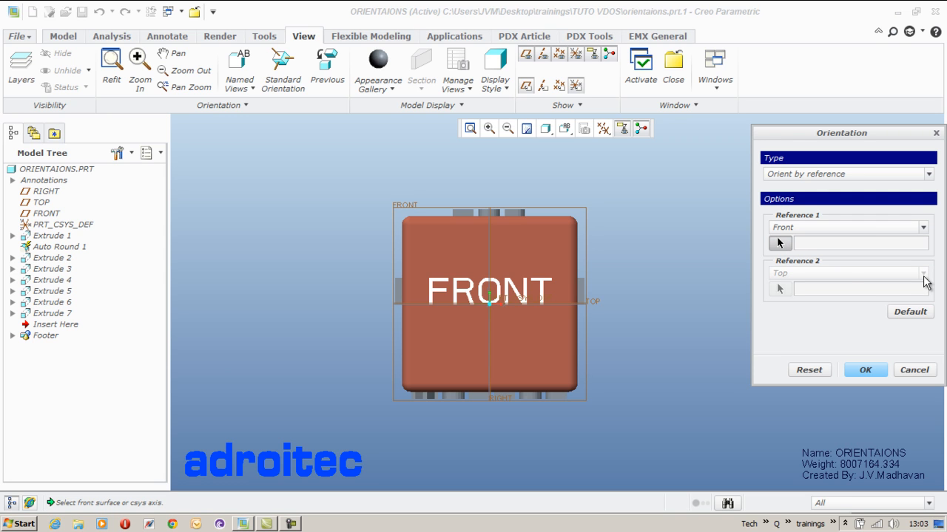
drag(488, 303, 459, 354)
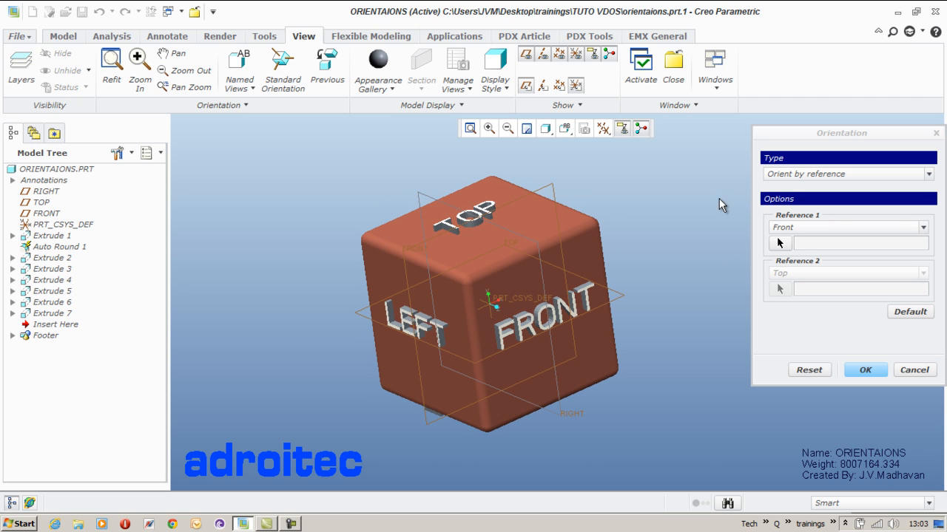
click(923, 228)
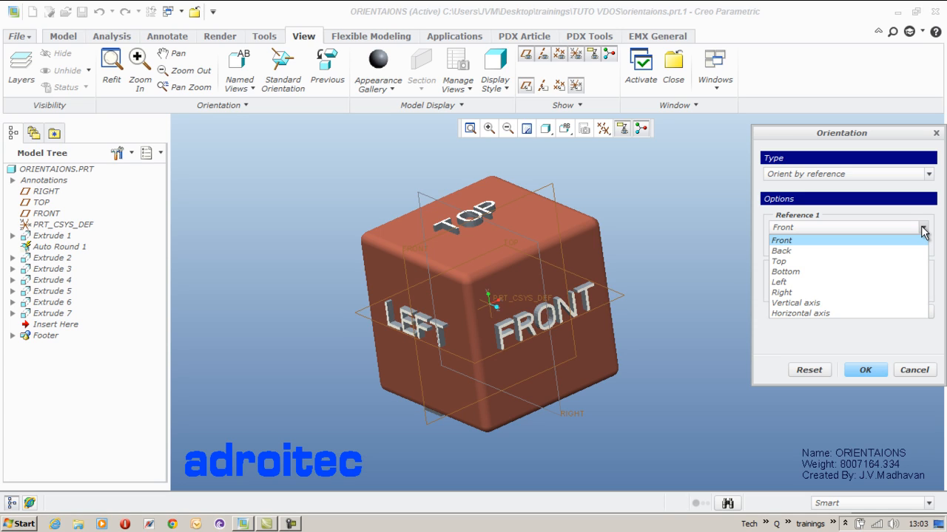
click(781, 250)
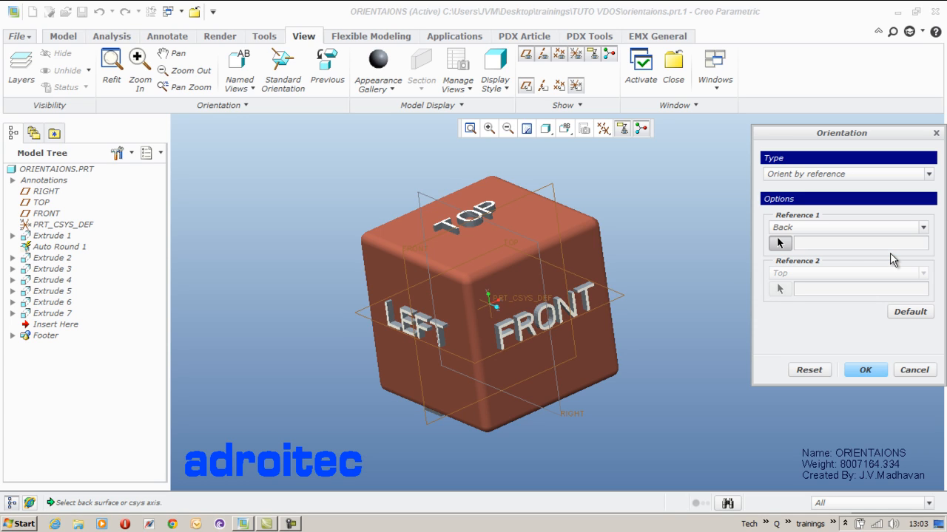
mouse_move(547, 184)
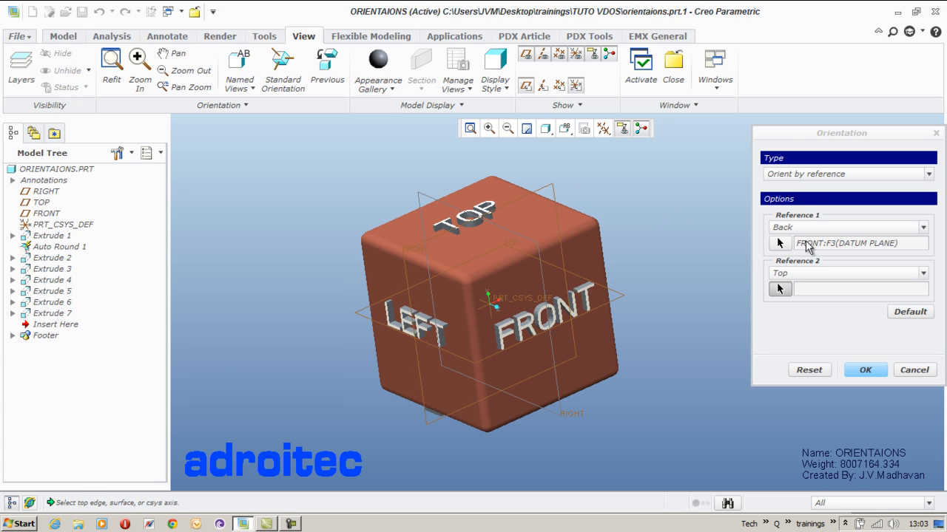
mouse_move(644, 300)
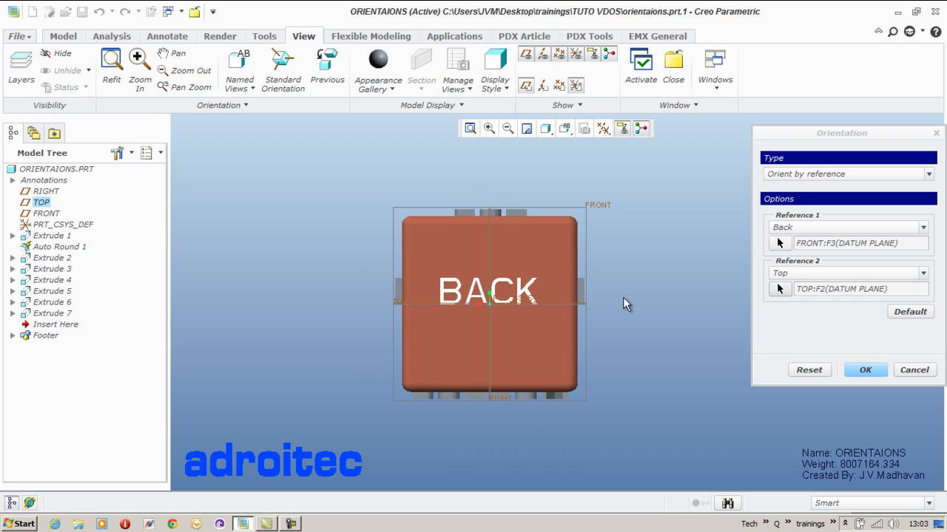
click(866, 370)
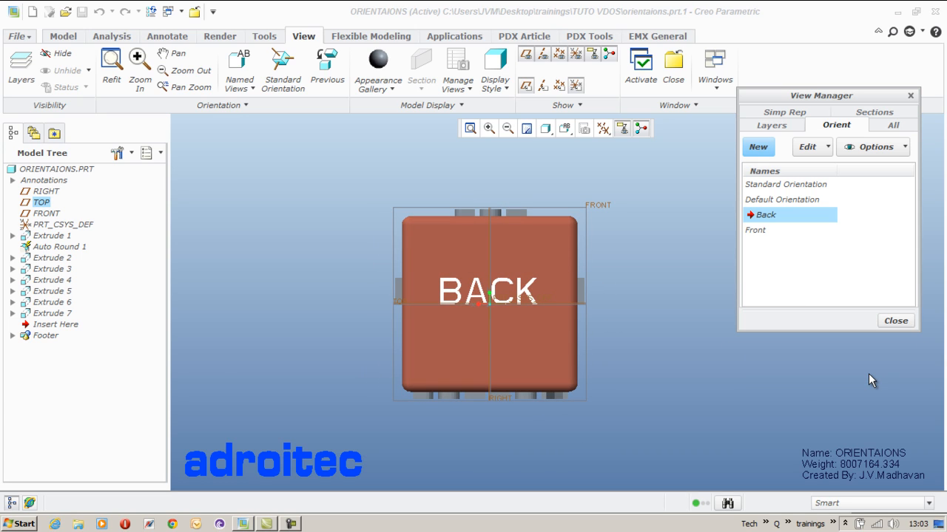
mouse_move(815, 287)
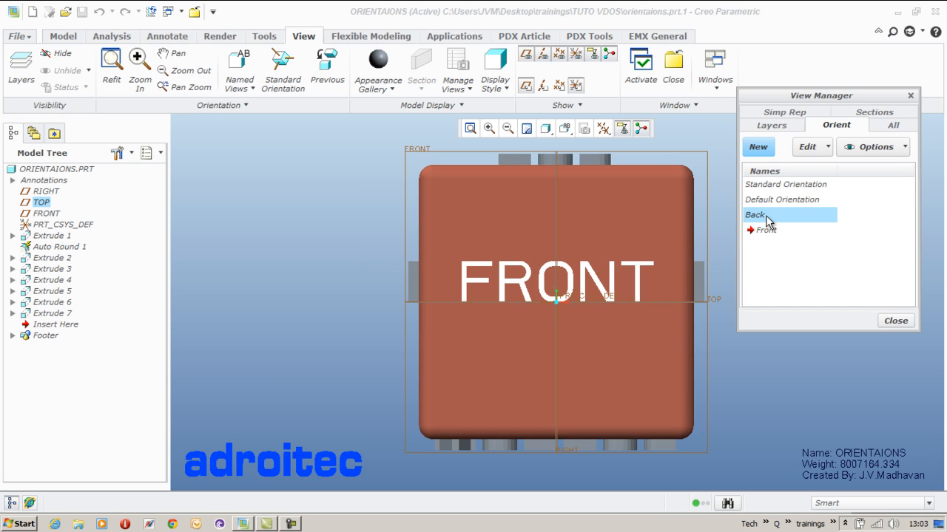
Apply and re-save the Back orientation, then start a new orientation named Bottom
double_click(757, 214)
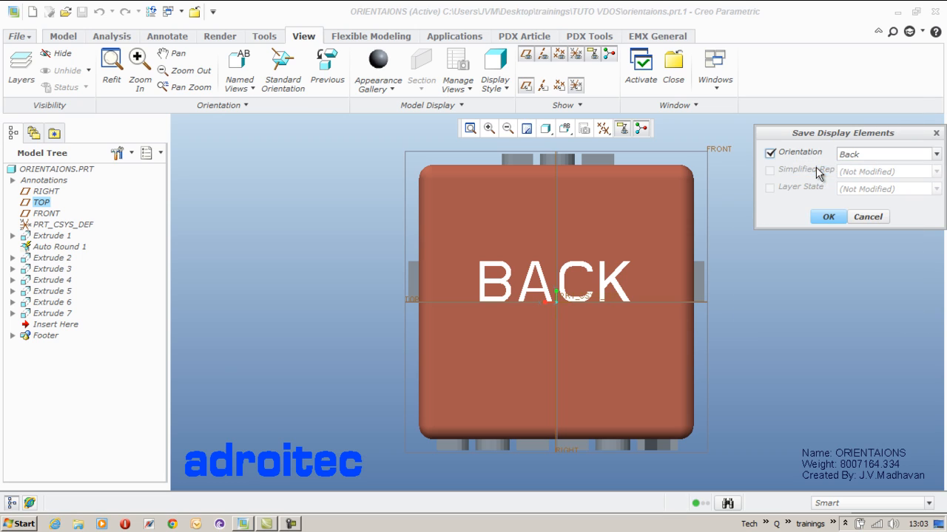
click(828, 216)
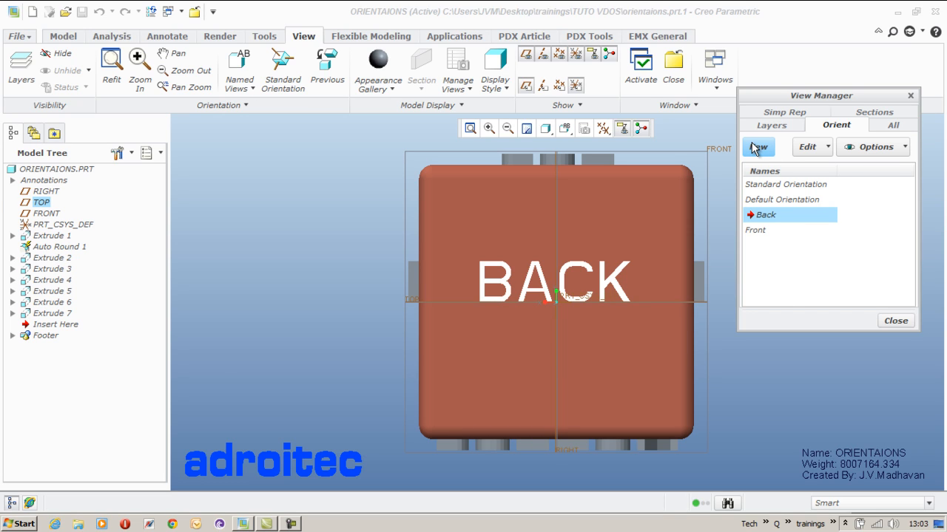
click(757, 146)
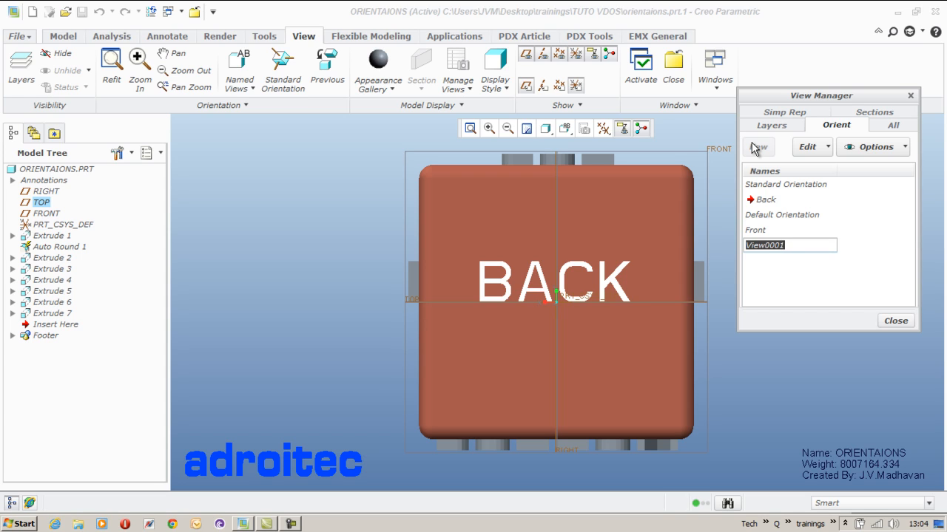
text(Botto)
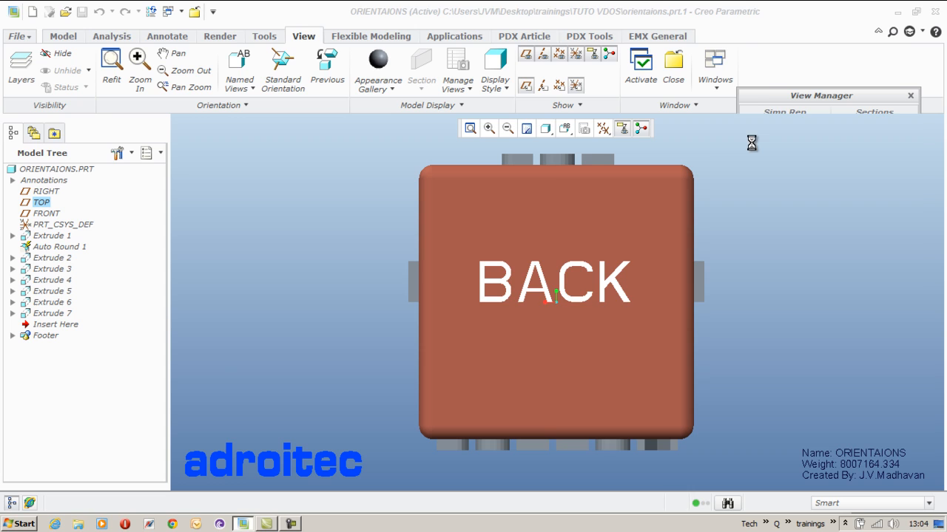
Set Reference 1 of the Bottom orientation to face Back on the TOP plane
click(836, 124)
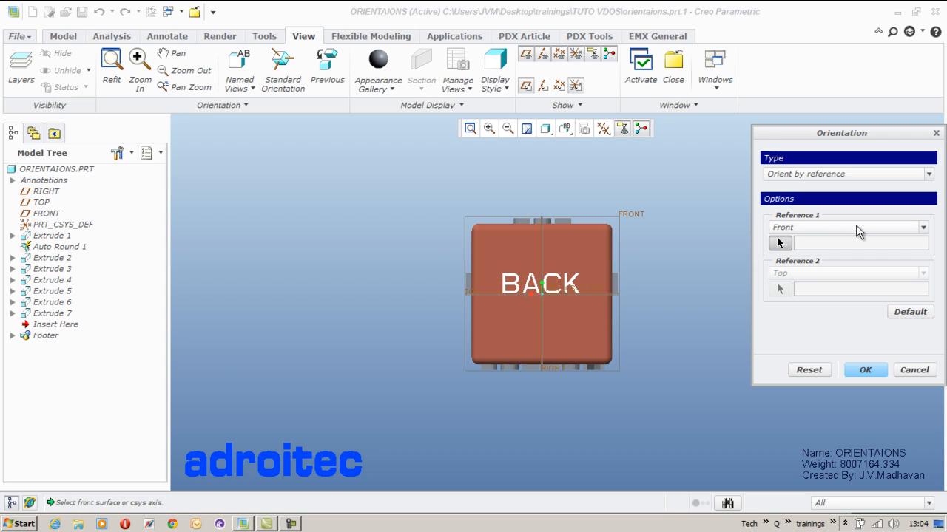
click(923, 228)
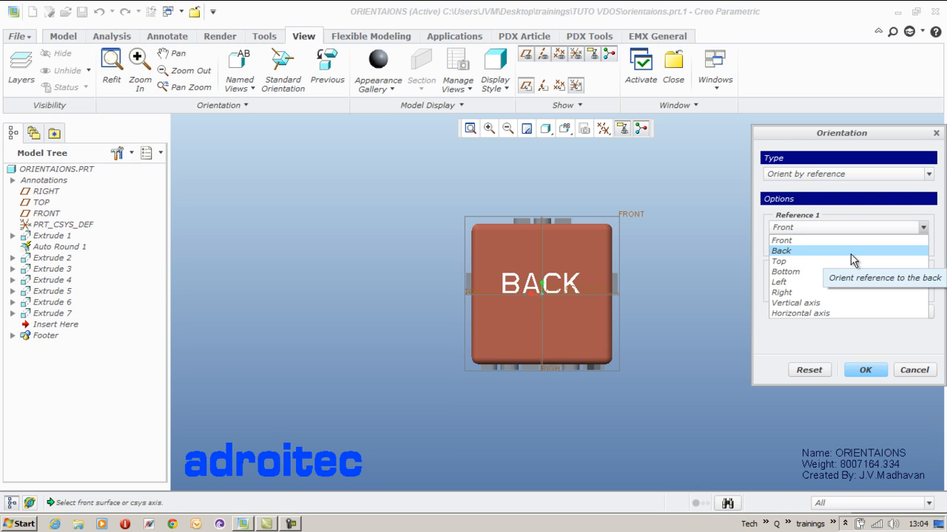
click(781, 250)
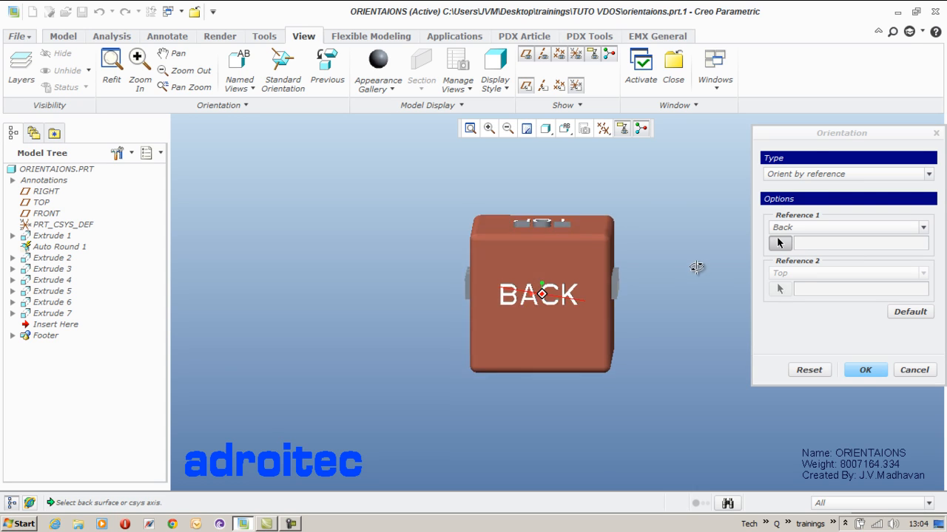
drag(544, 294, 683, 284)
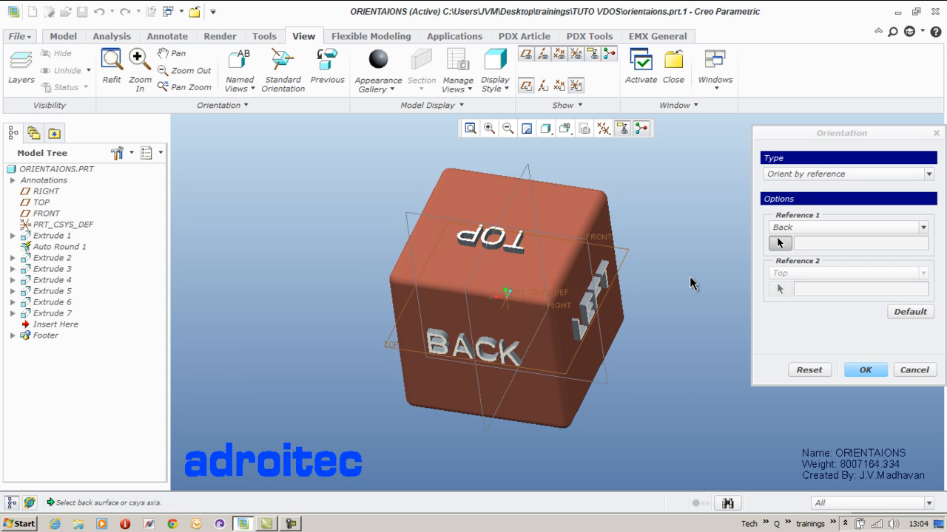
mouse_move(630, 260)
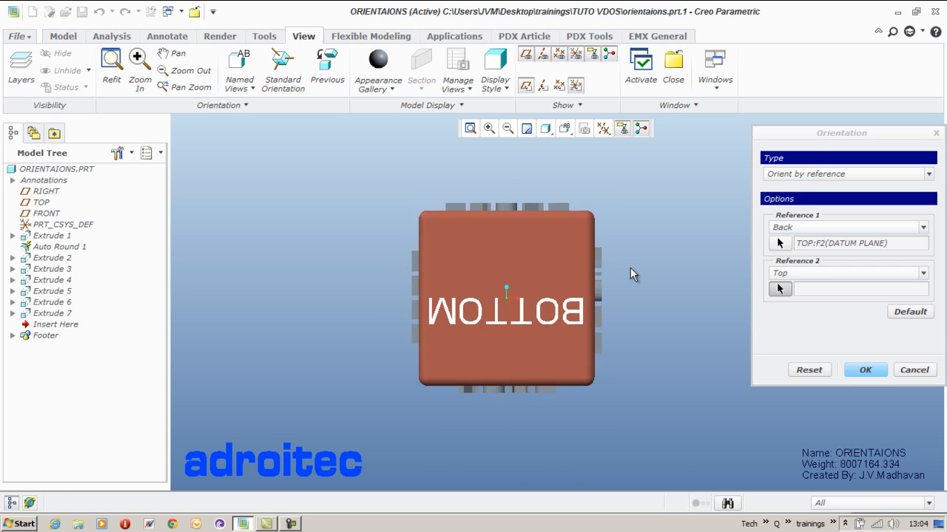
Set Reference 2 to Bottom on the FRONT datum plane and confirm the Bottom orientation
click(46, 213)
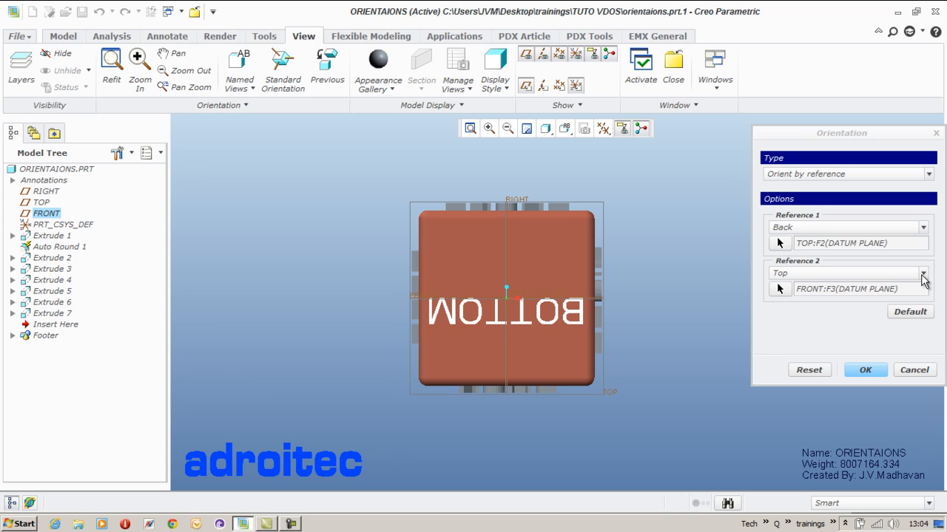
click(923, 272)
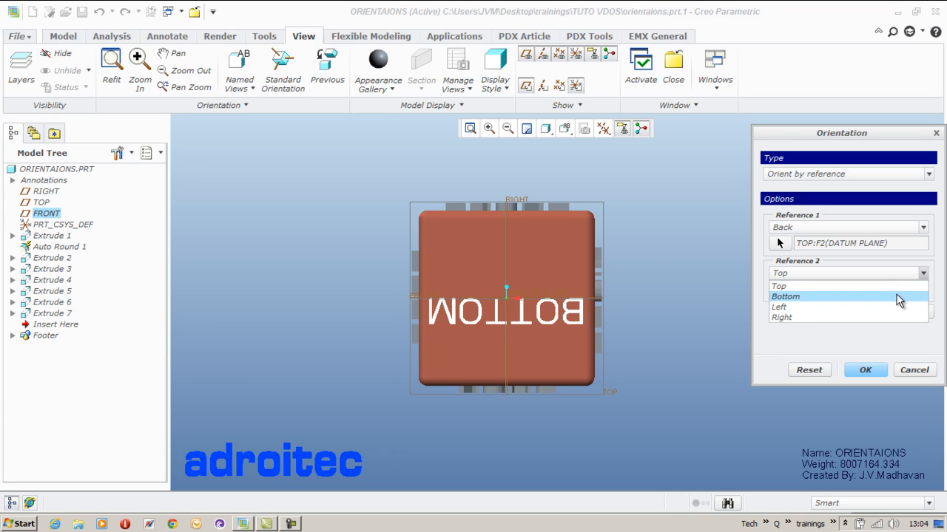
click(784, 296)
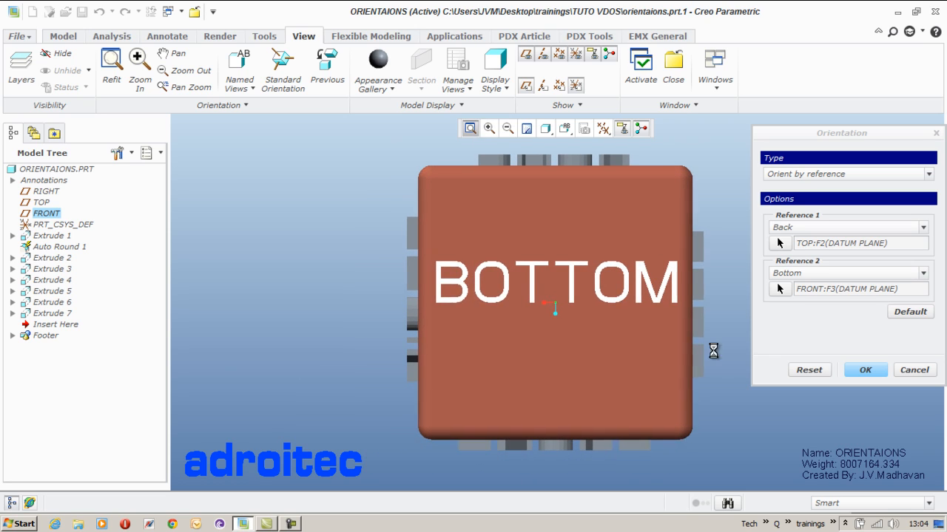
click(863, 370)
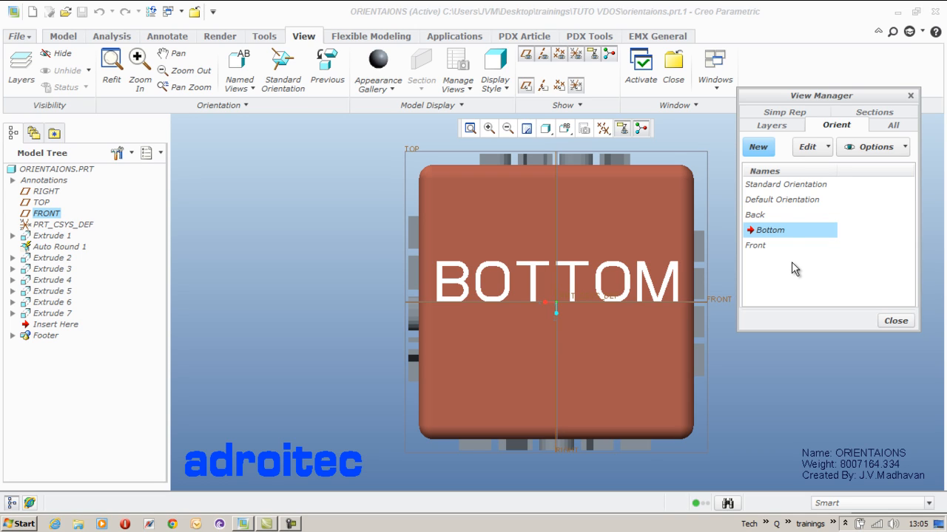
mouse_move(757, 146)
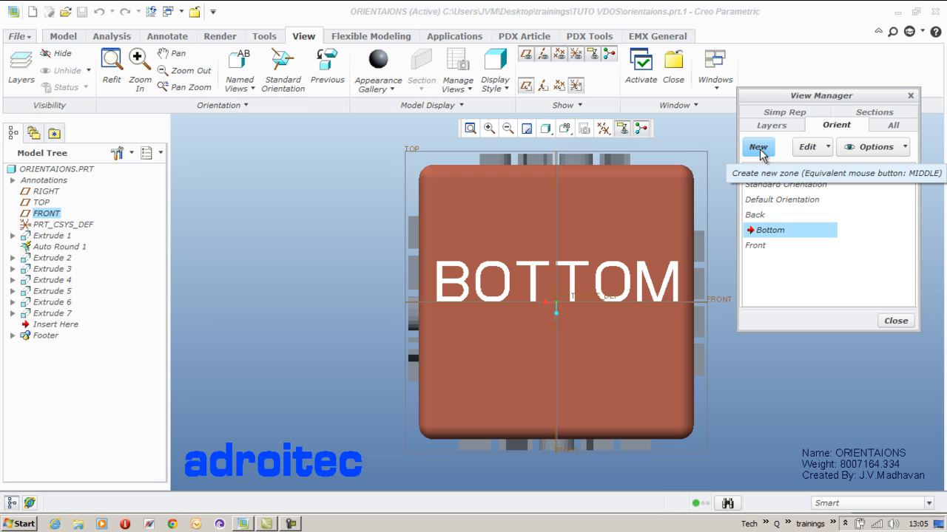
Create a new orientation named Custom and start redefining it via Edit > Redefine
click(758, 146)
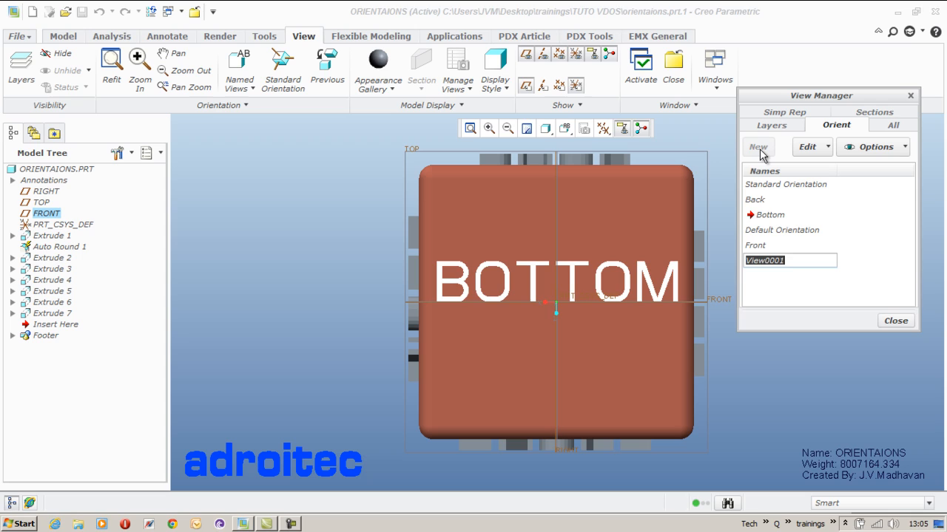
text(Custom)
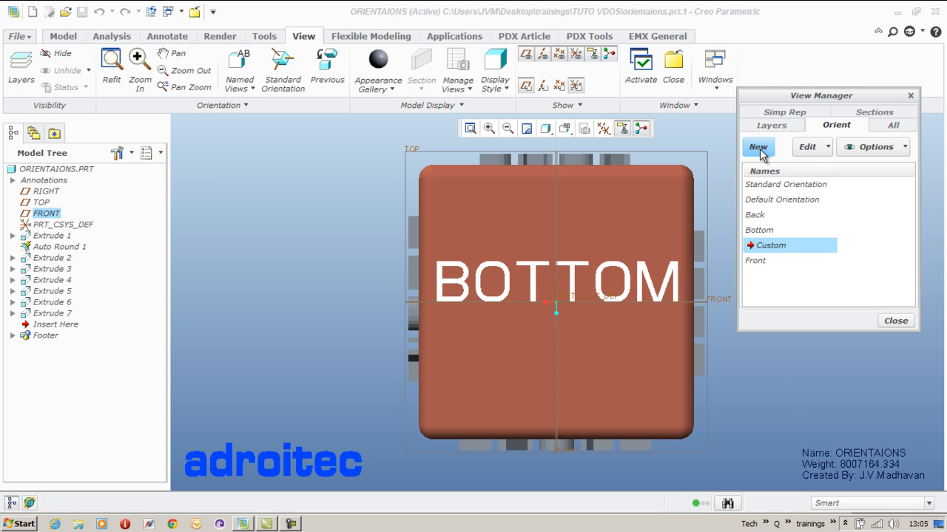
click(807, 146)
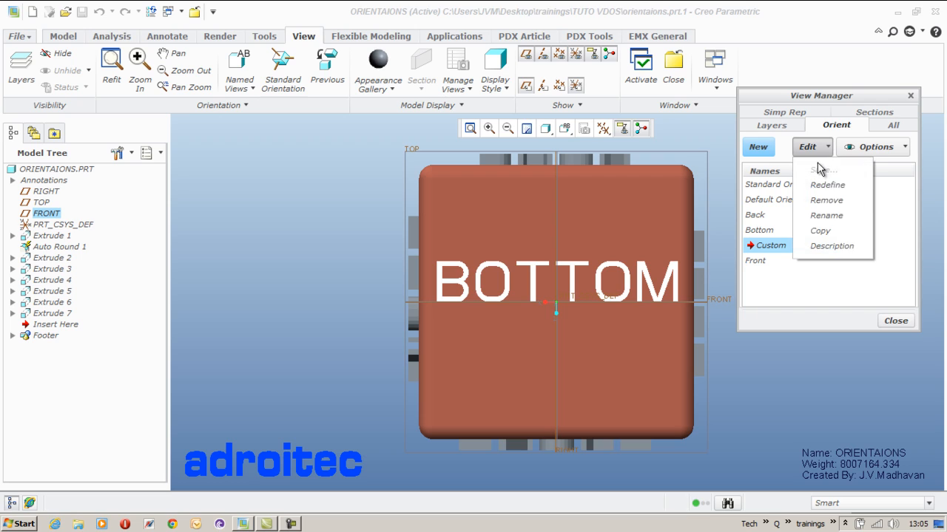
click(826, 183)
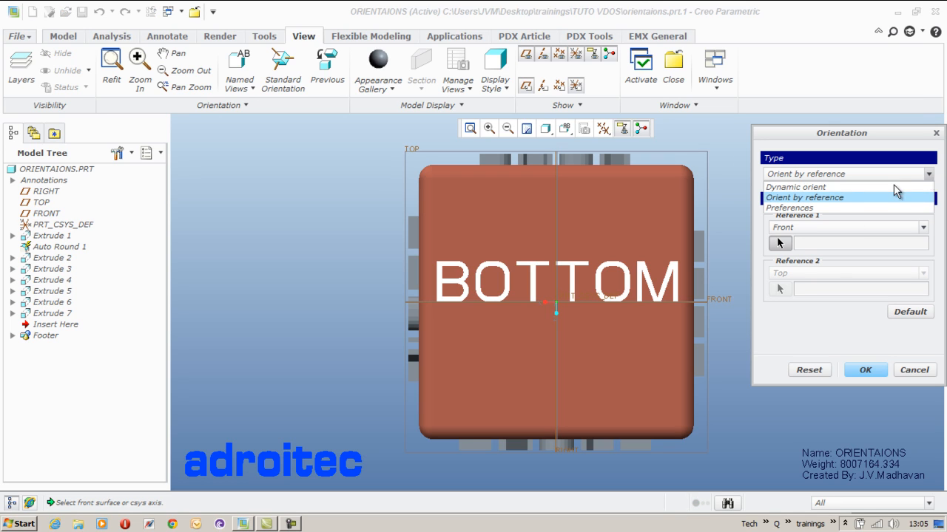
Switch to Dynamic orient, spin the cube, adjust pan and zoom sliders, then refit it
click(796, 187)
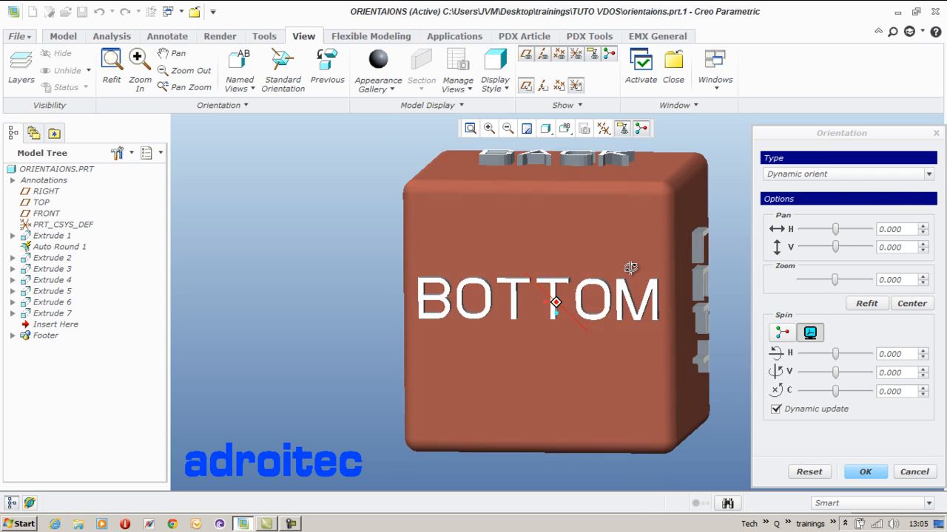
drag(629, 268, 683, 281)
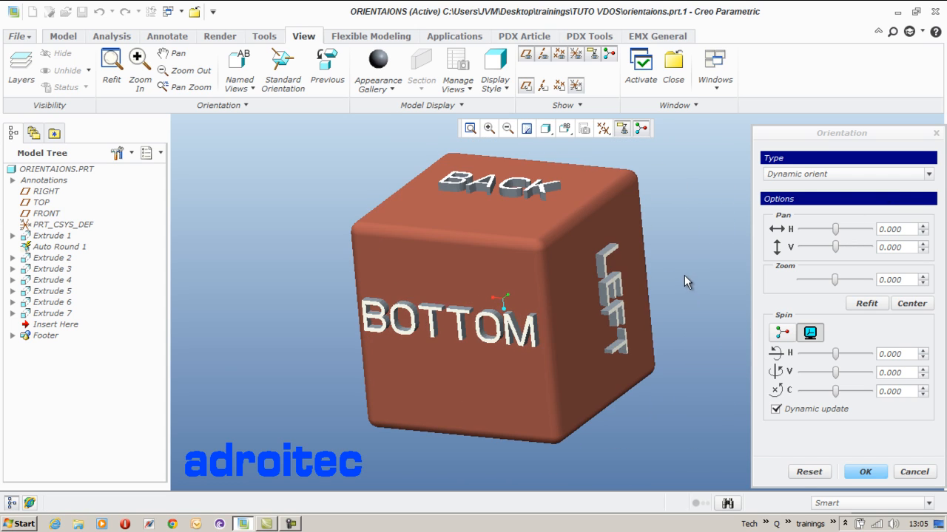
drag(683, 281, 569, 214)
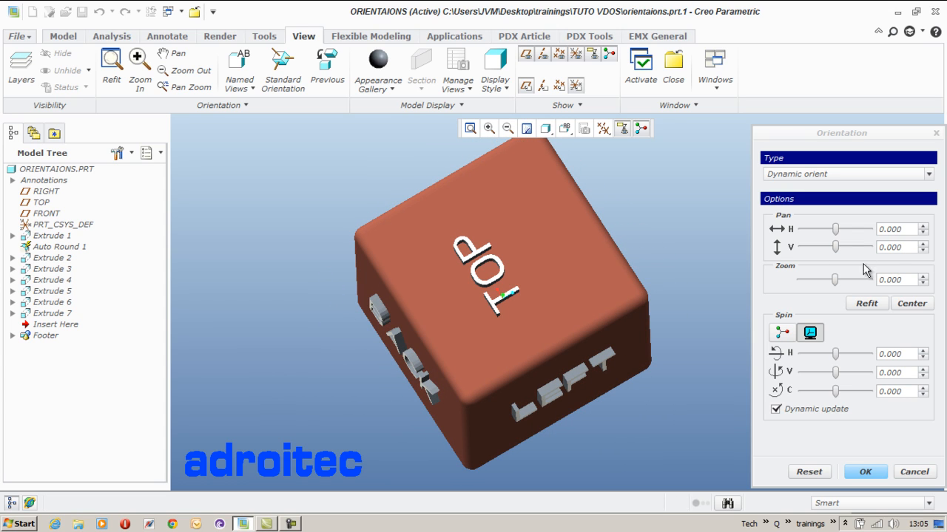
mouse_move(915, 347)
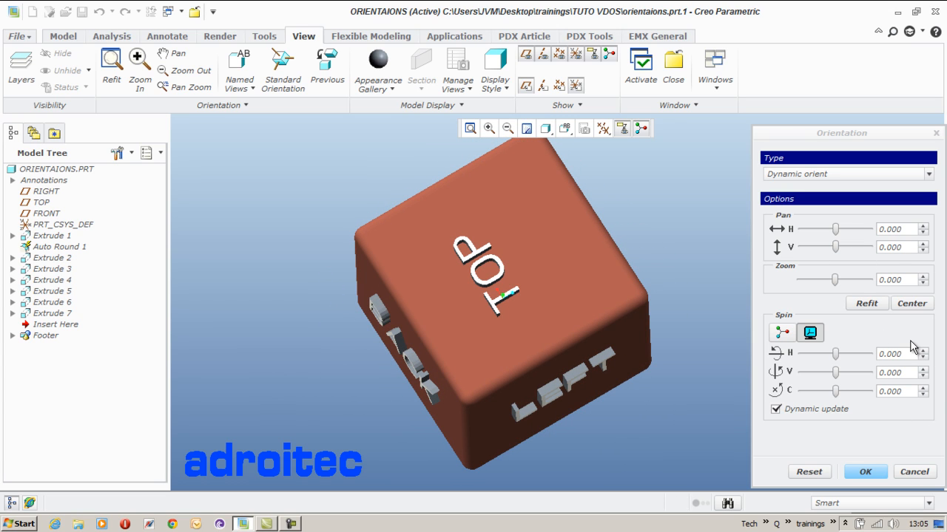
drag(836, 228, 840, 228)
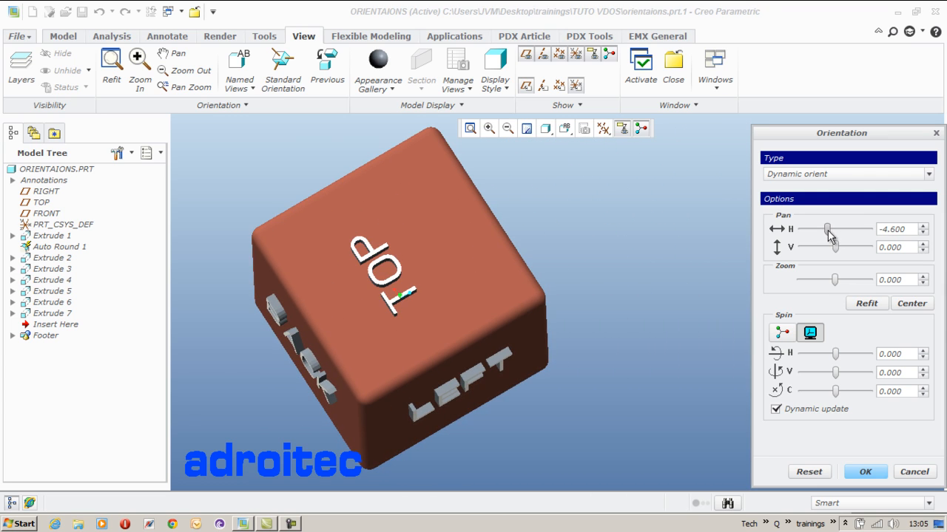
drag(835, 247, 830, 252)
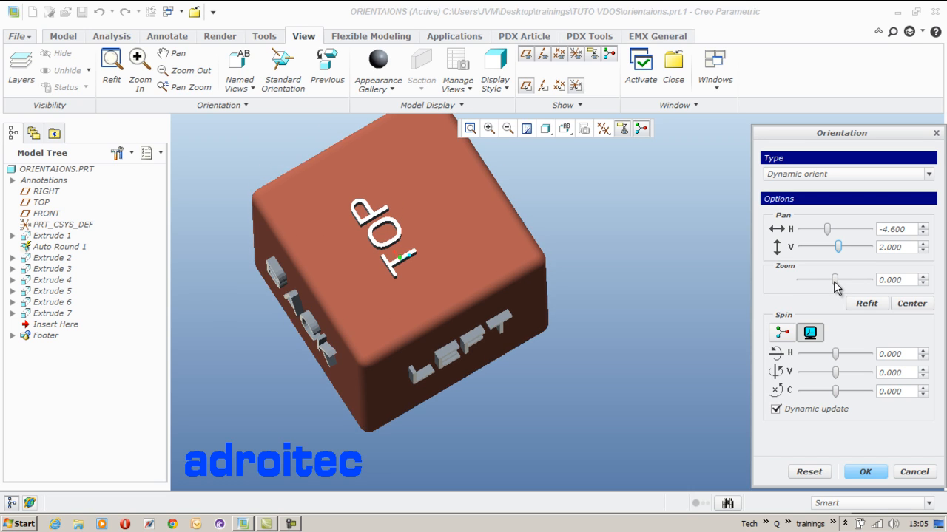
drag(828, 280, 836, 280)
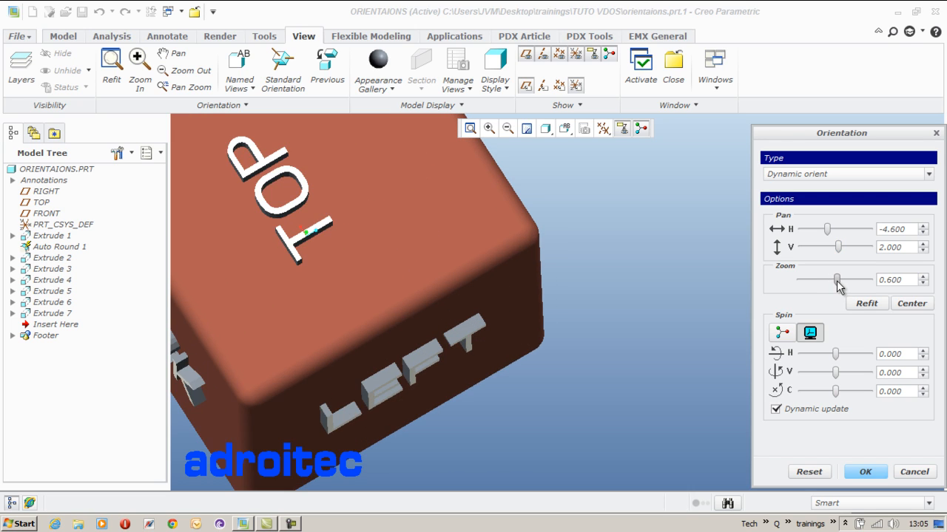
click(867, 303)
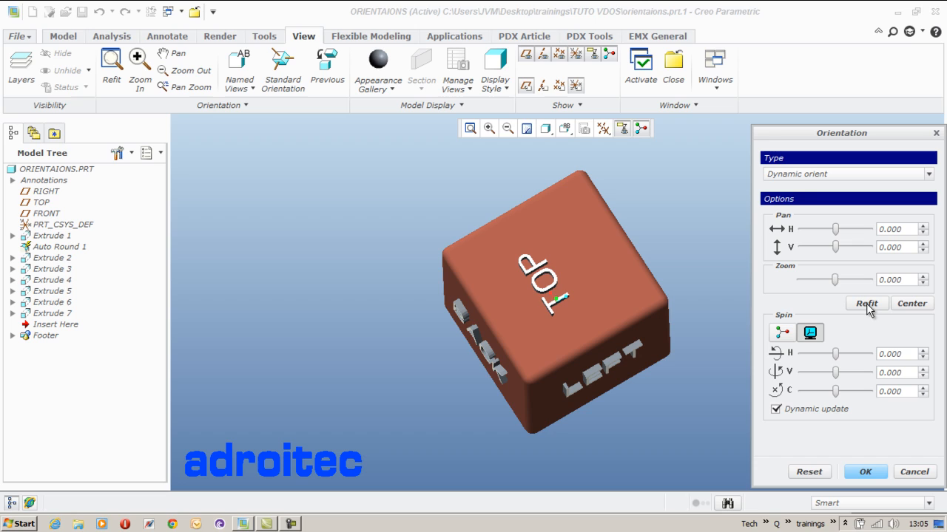
mouse_move(856, 265)
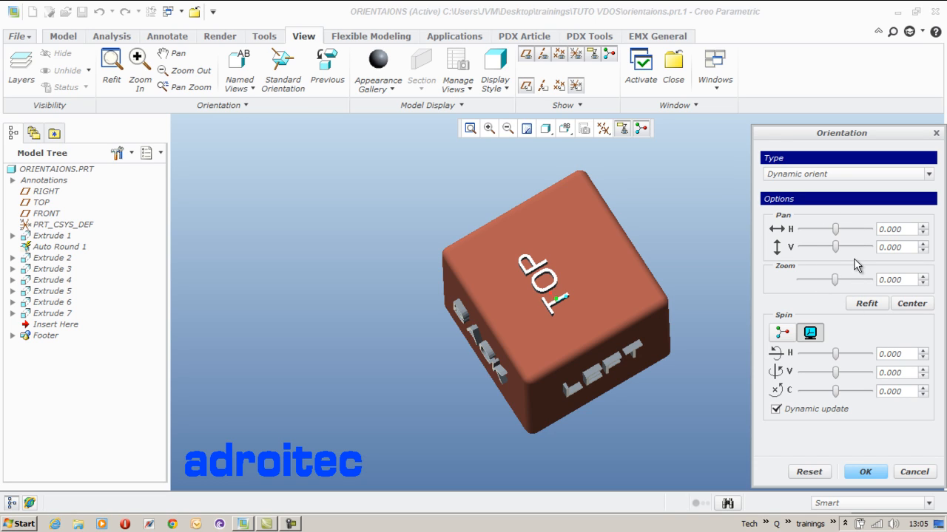
Spin about the model axes with X and Z sliders until FRONT, RIGHT and BOTTOM faces show
click(781, 332)
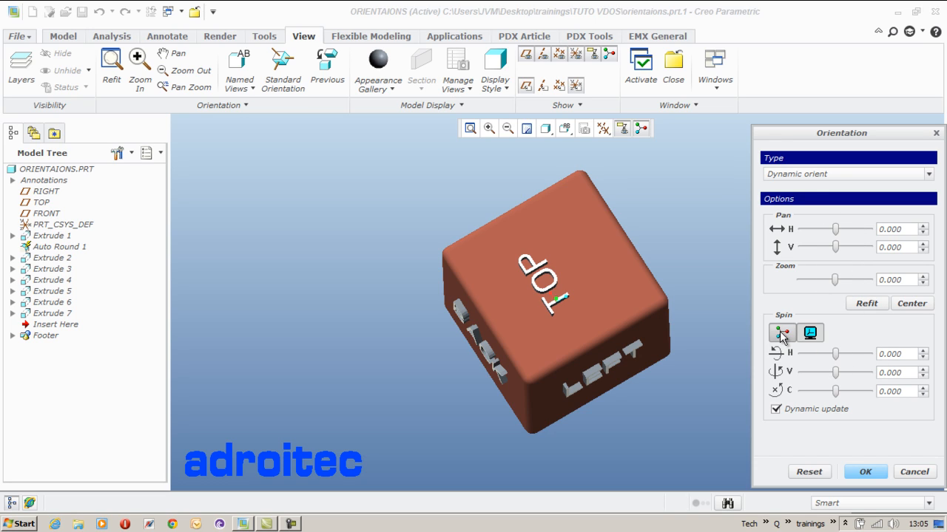
click(781, 333)
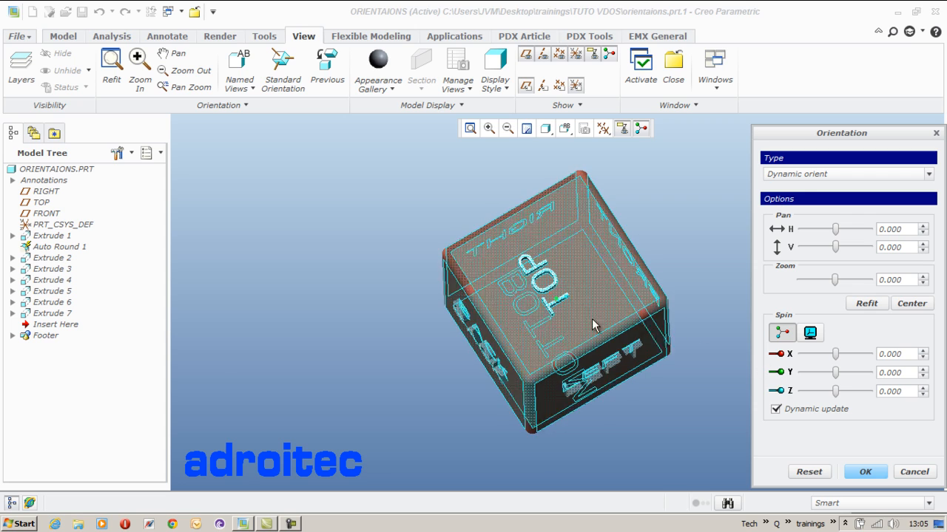
click(639, 128)
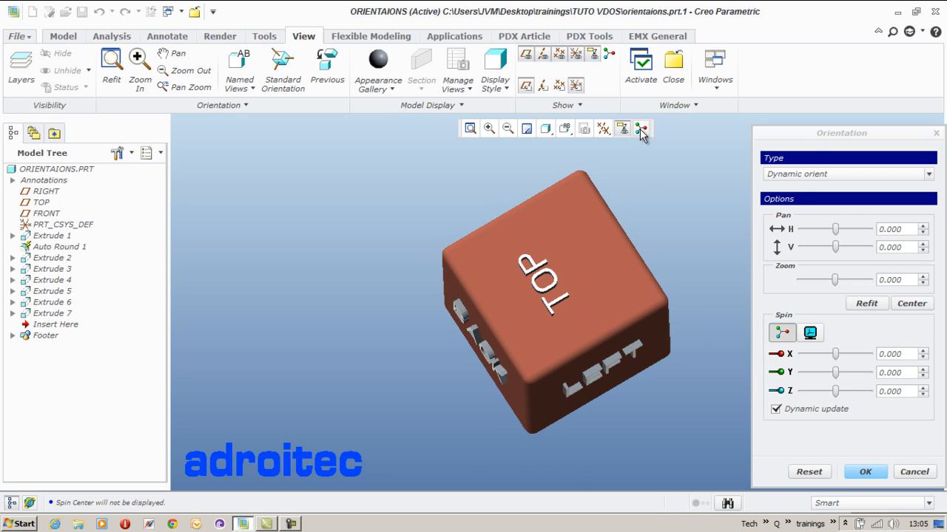
click(623, 129)
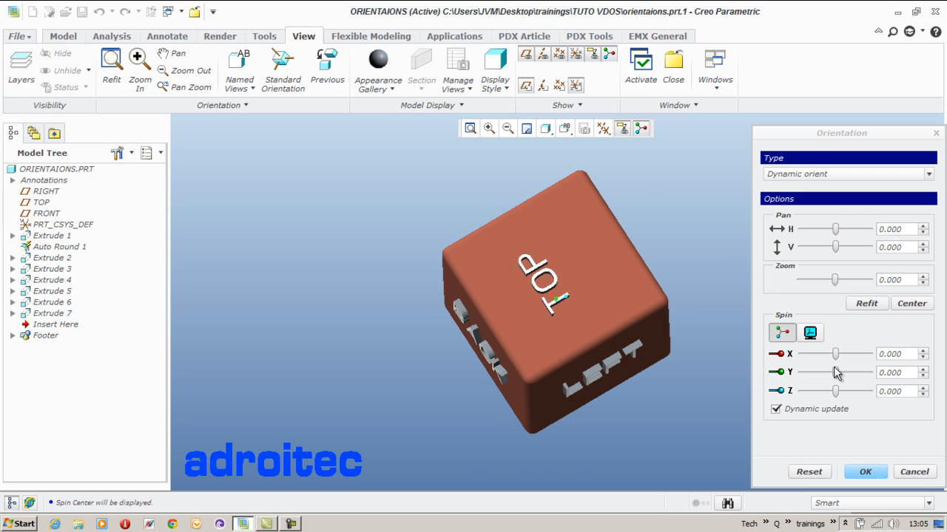
drag(835, 354, 850, 353)
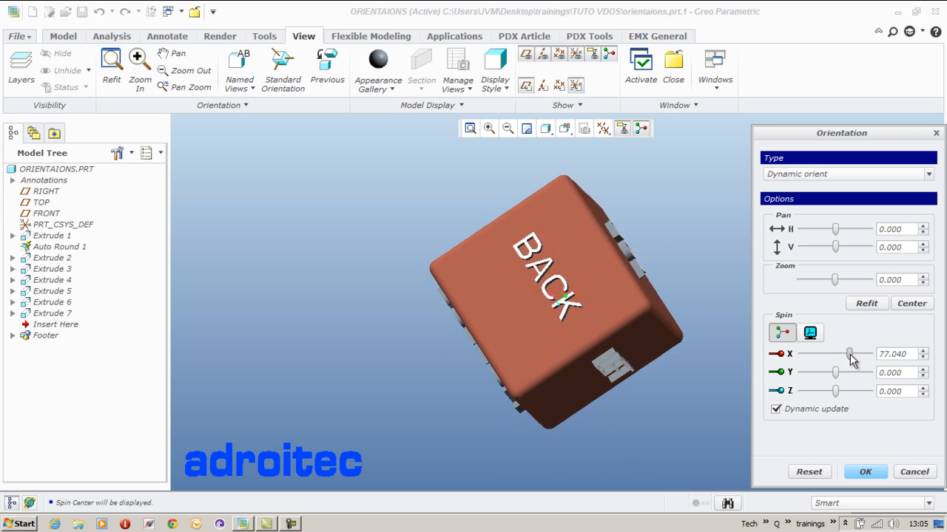
drag(851, 353, 836, 353)
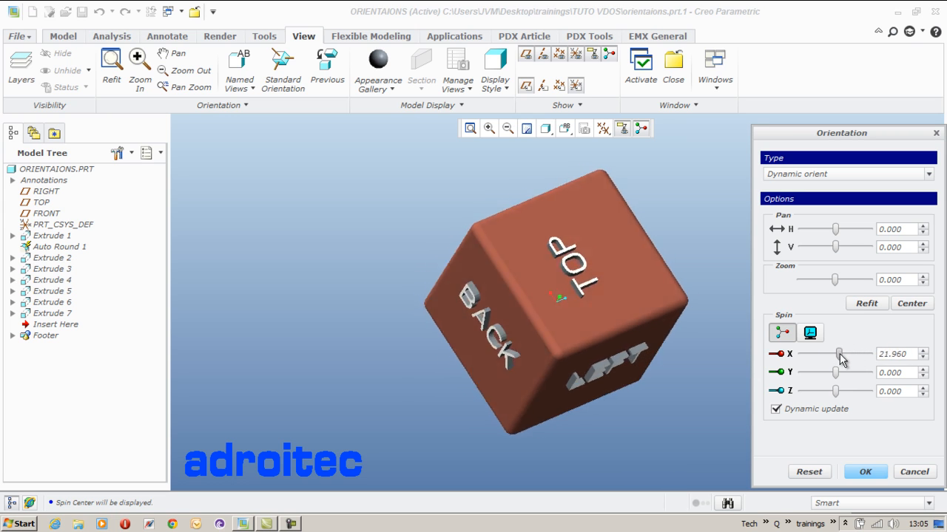
drag(840, 353, 804, 353)
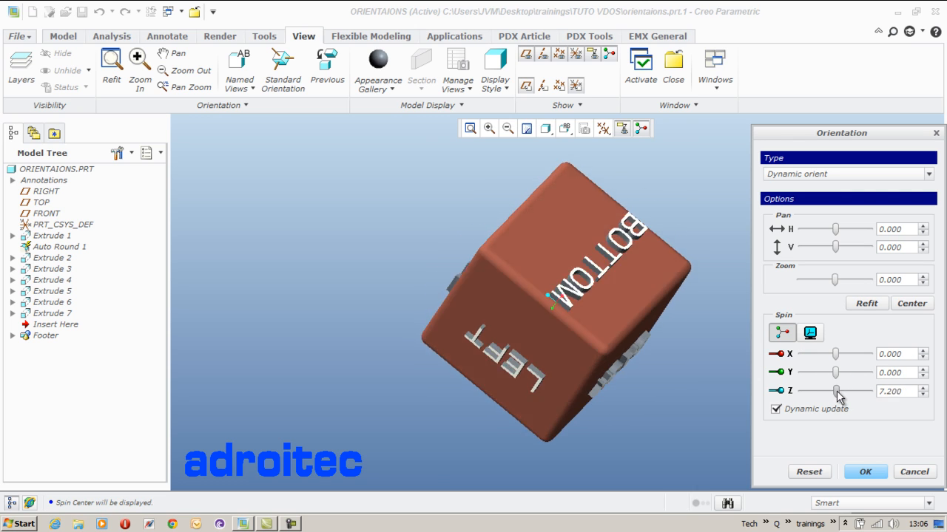
drag(836, 391, 820, 390)
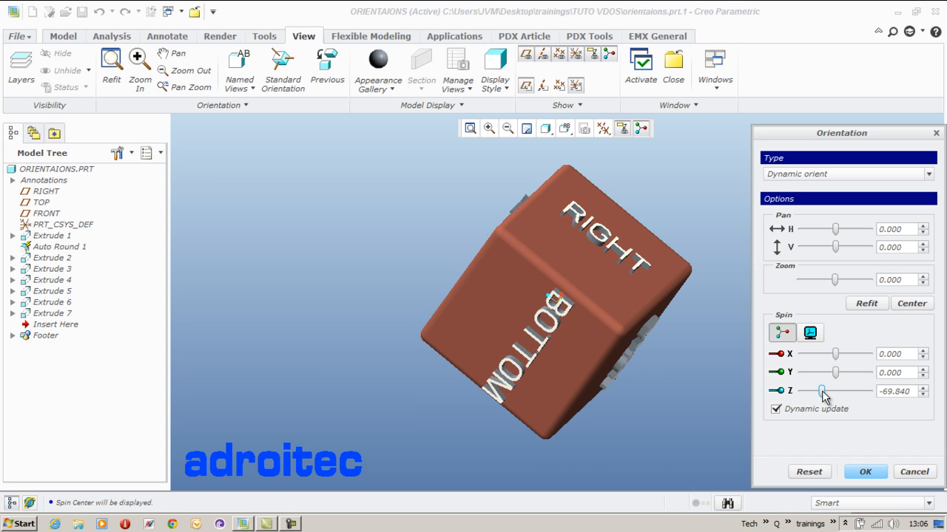
Toggle live orientation updating back on and switch to spinning relative to the screen
click(775, 408)
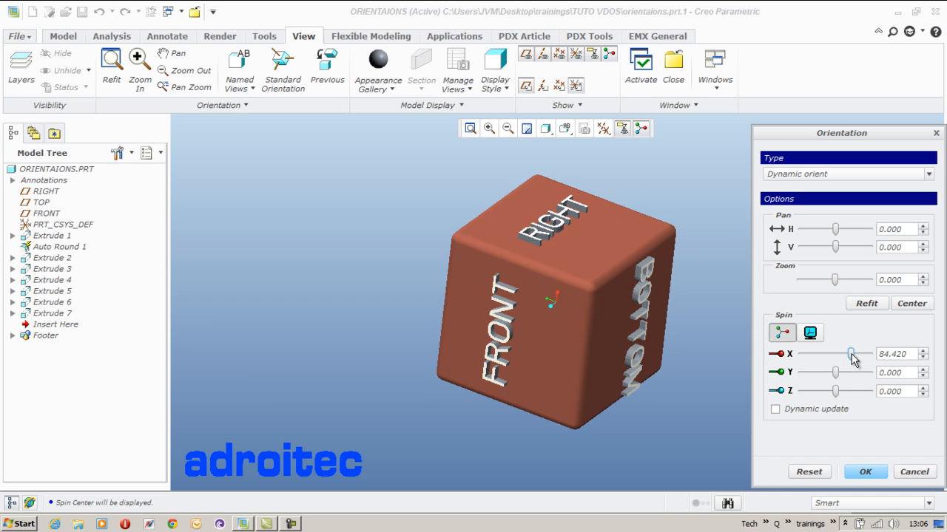
click(775, 408)
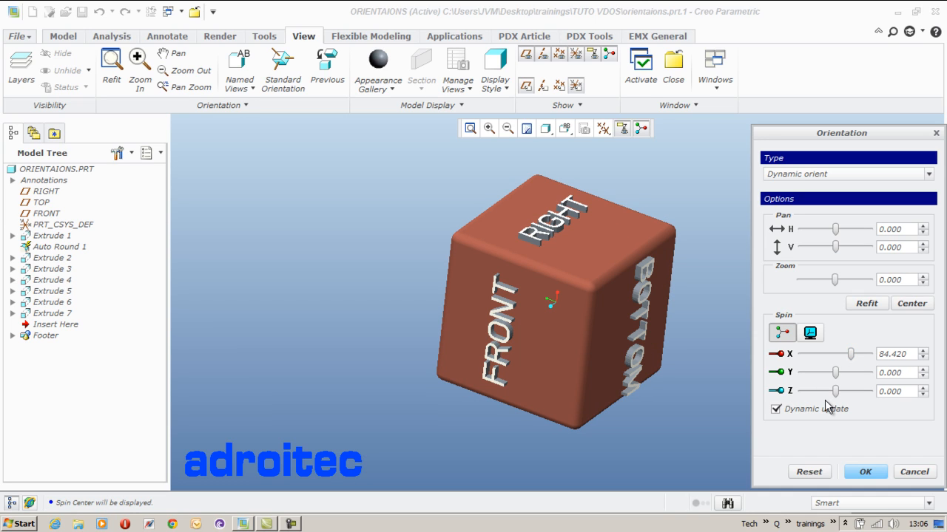
click(810, 332)
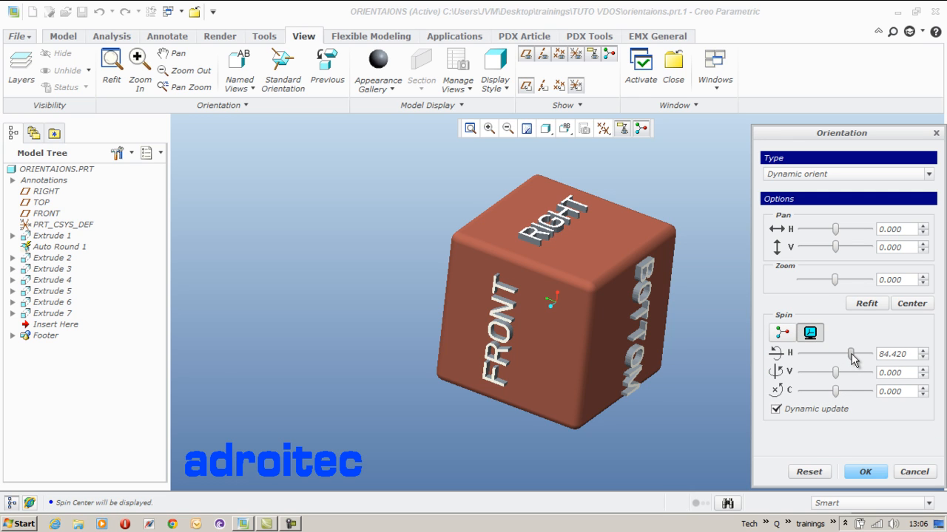
Spin and roll the cube with the dynamic sliders so FRONT reads upside down
drag(851, 353, 843, 354)
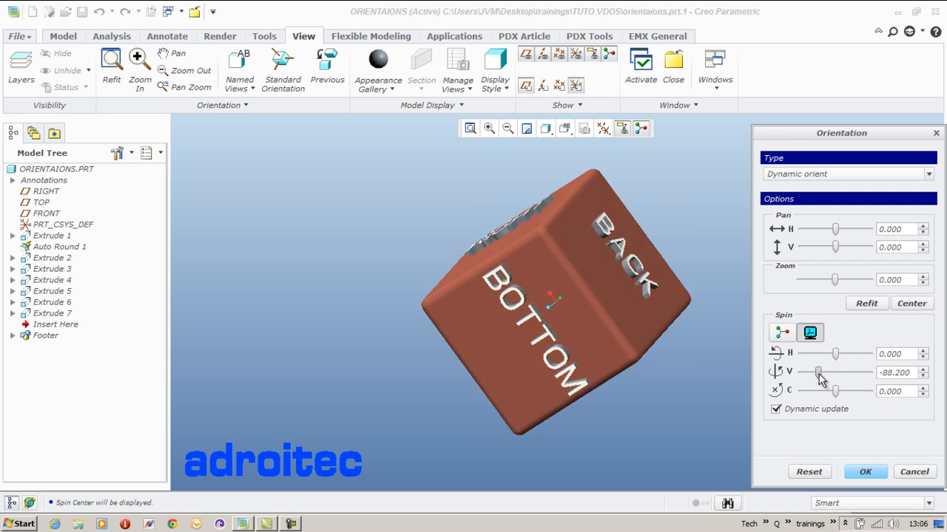
drag(816, 373, 836, 372)
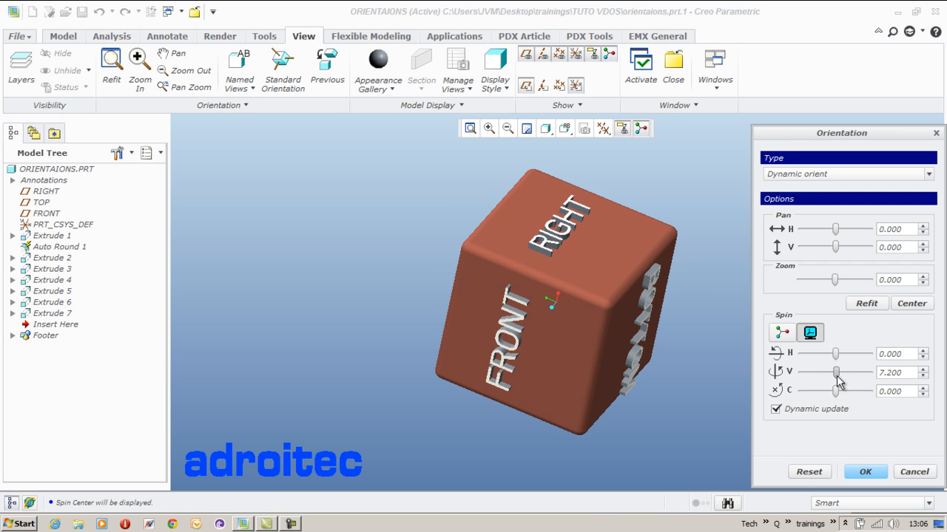
drag(836, 390, 855, 390)
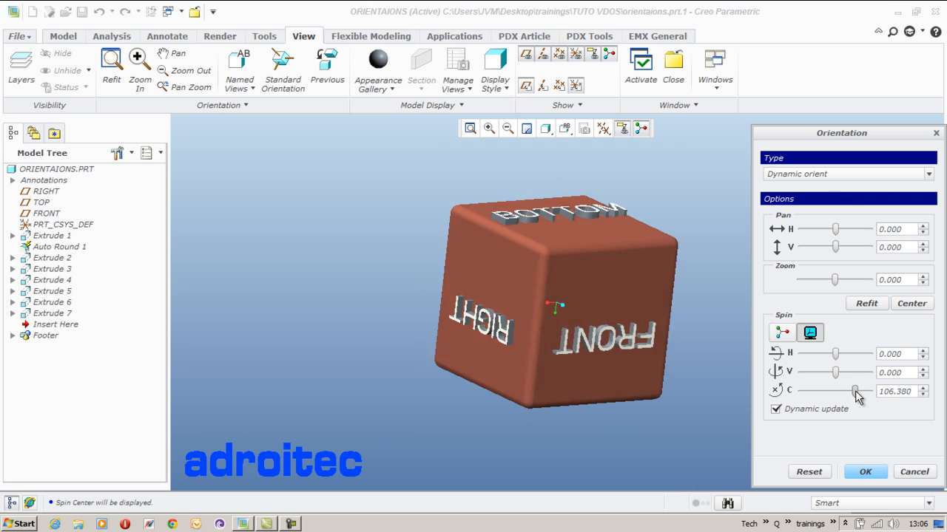
drag(855, 390, 817, 390)
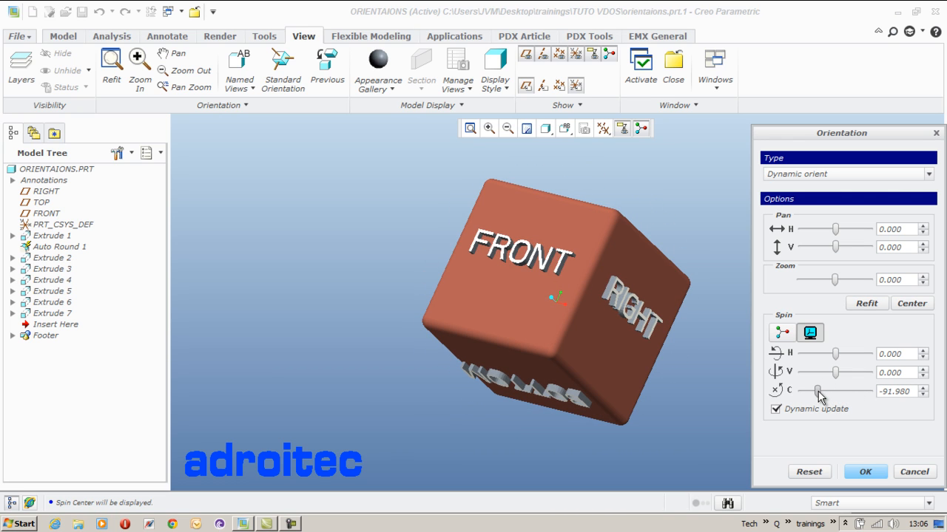
drag(819, 391, 846, 391)
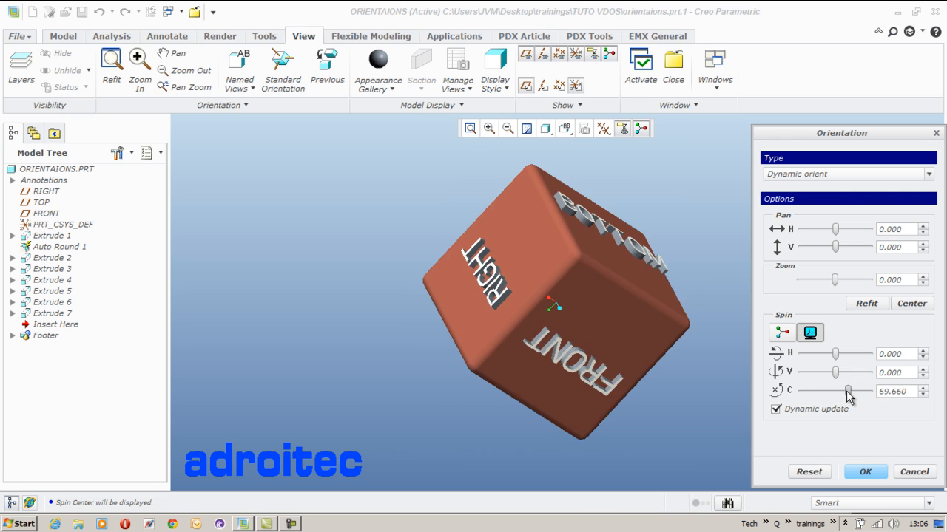
drag(849, 392, 856, 392)
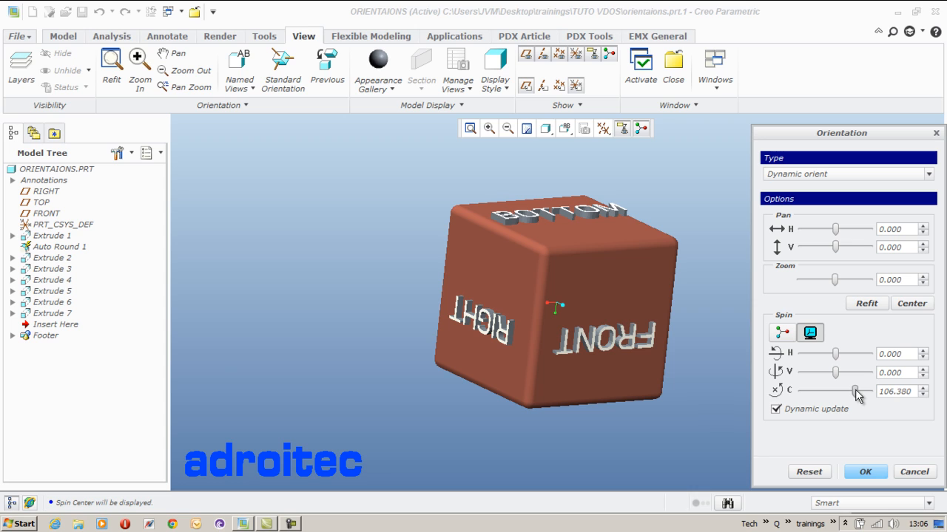
Tilt the cube until BOTTOM sits on top with FRONT and RIGHT showing below
drag(836, 373, 831, 372)
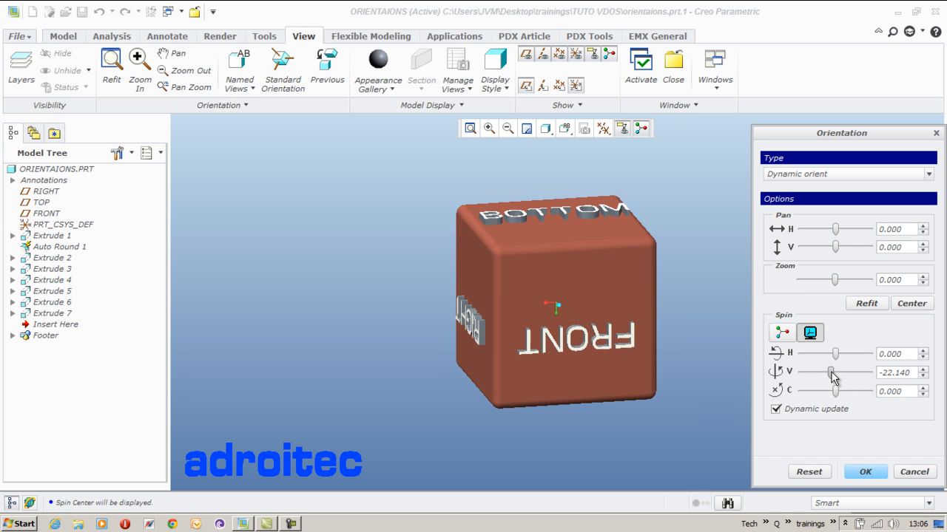
drag(831, 373, 838, 353)
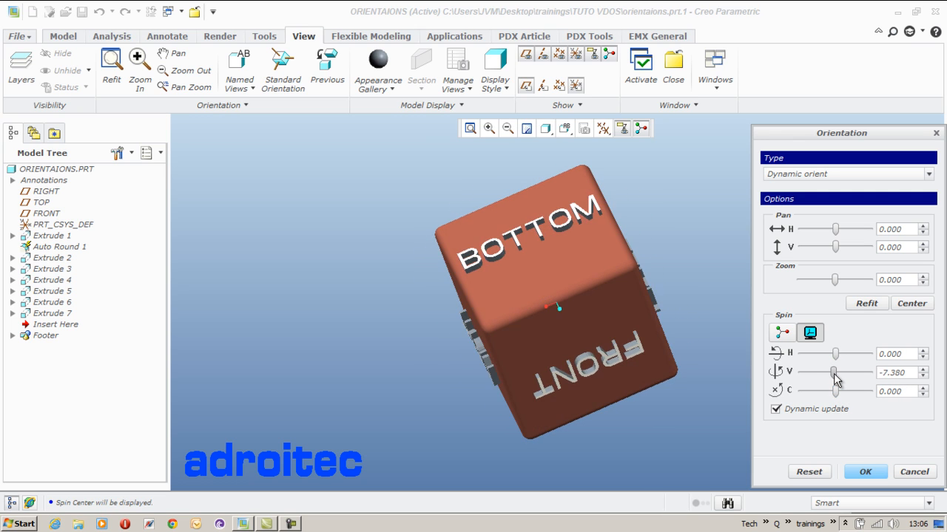
drag(835, 372, 843, 373)
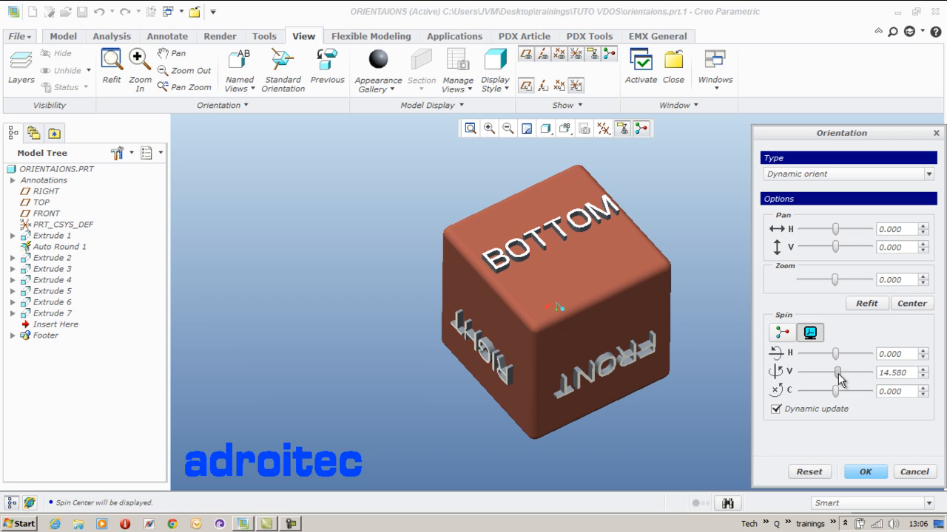
drag(837, 373, 837, 372)
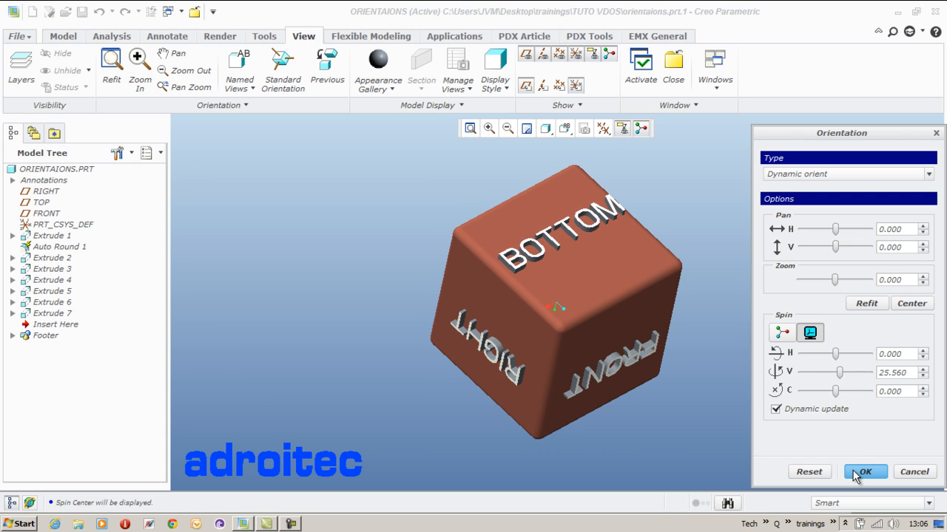
Confirm the tilted orientation as CUSTOM and close the View Manager
click(864, 472)
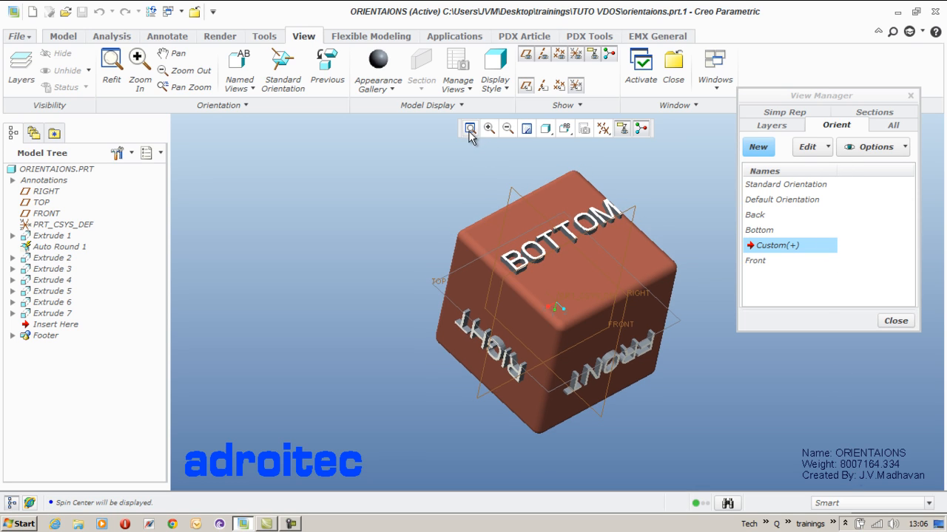
mouse_move(852, 281)
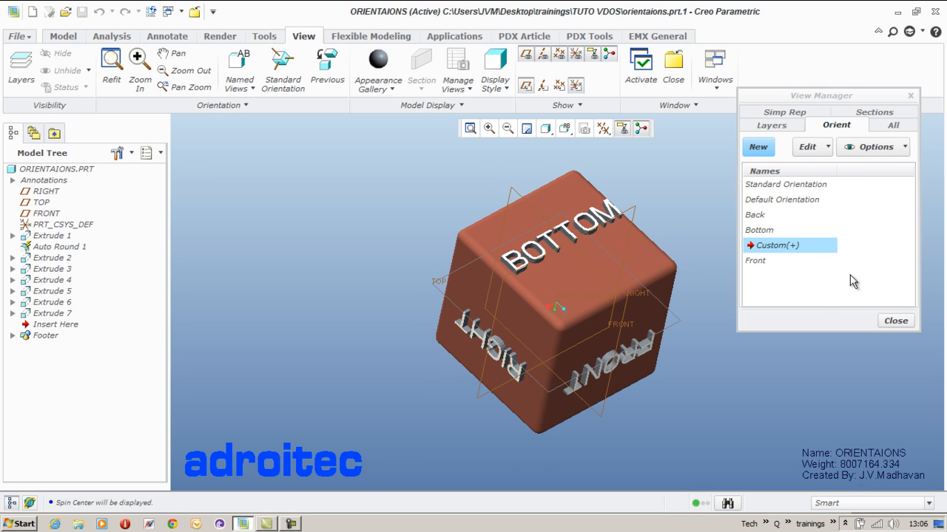
click(895, 320)
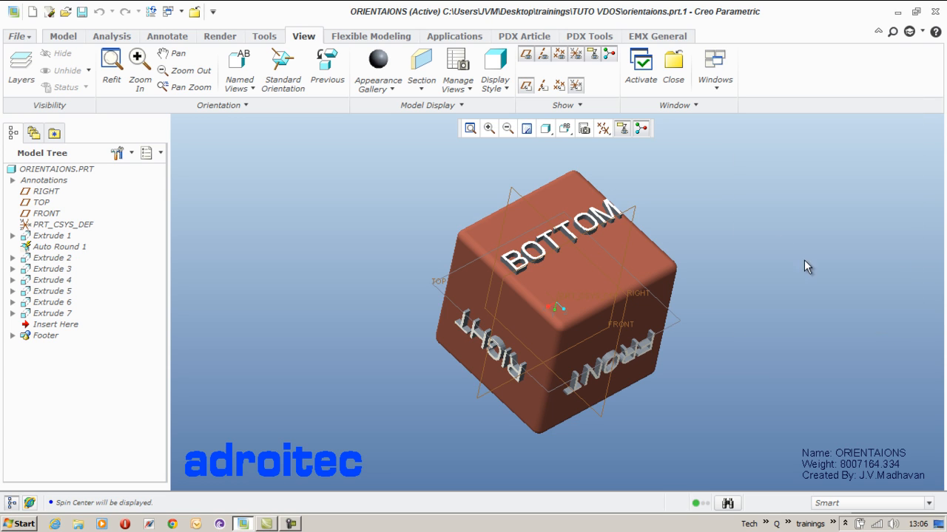
Switch the cube to the saved BACK view, then restore the CUSTOM view
click(565, 127)
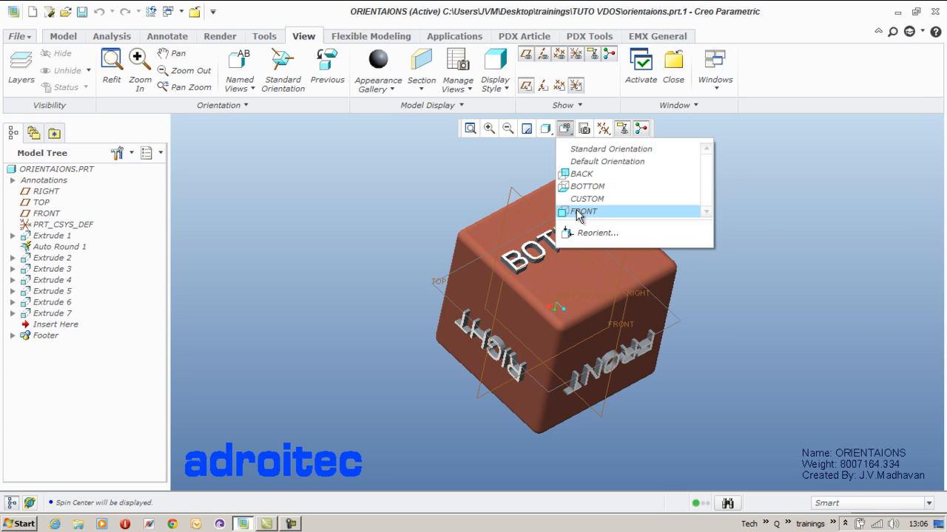
click(581, 173)
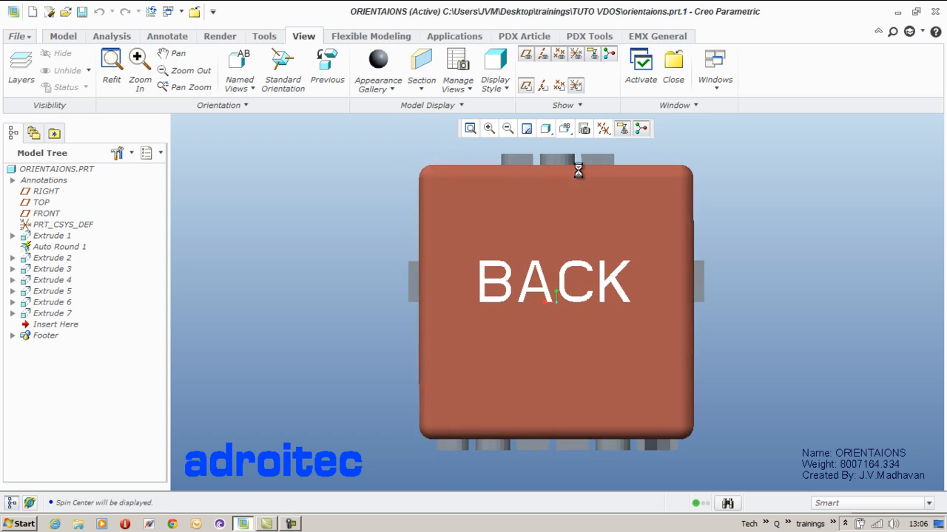
click(565, 127)
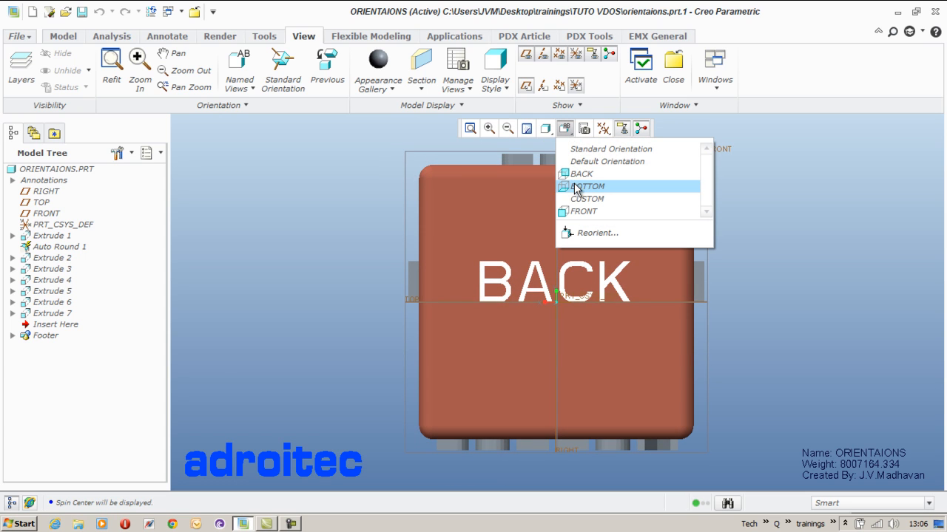
click(588, 186)
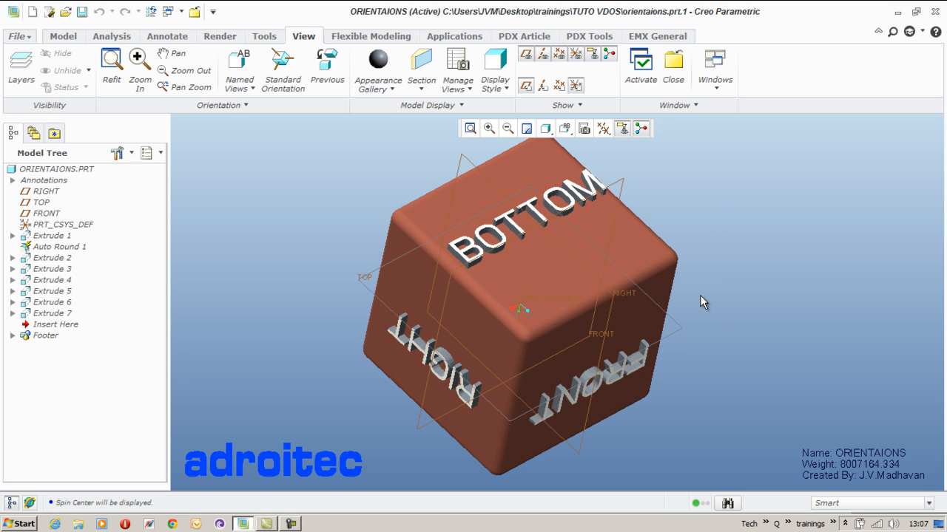
mouse_move(176, 120)
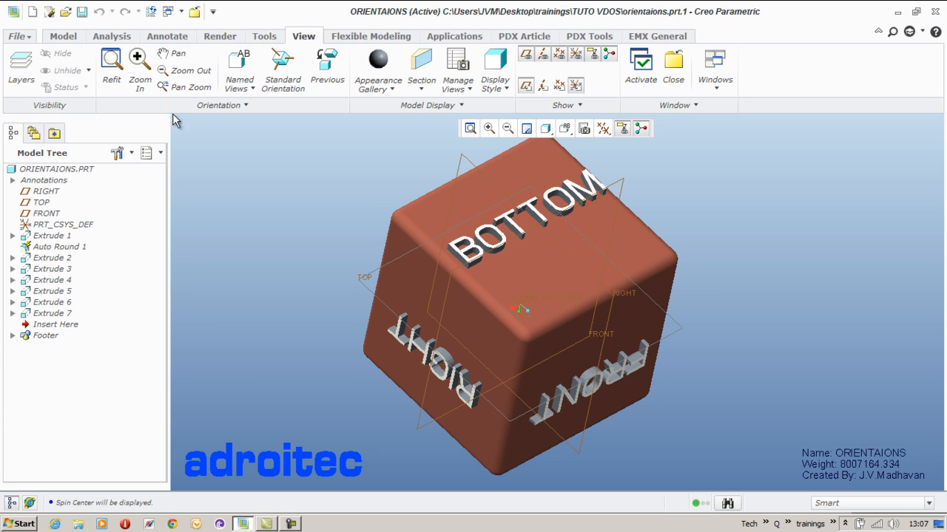
Create new drawing DRW0012 of the ORIENTAIONS part using the c_drawing template
click(32, 12)
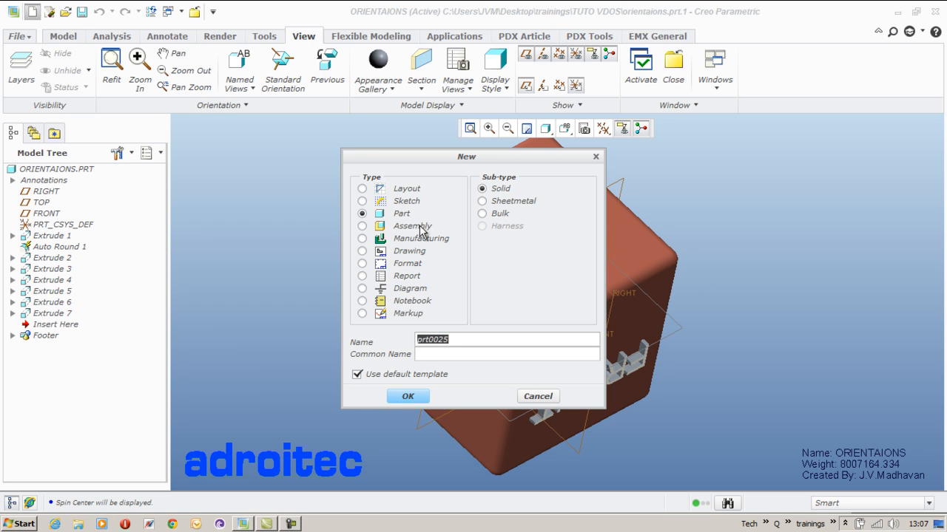
click(408, 397)
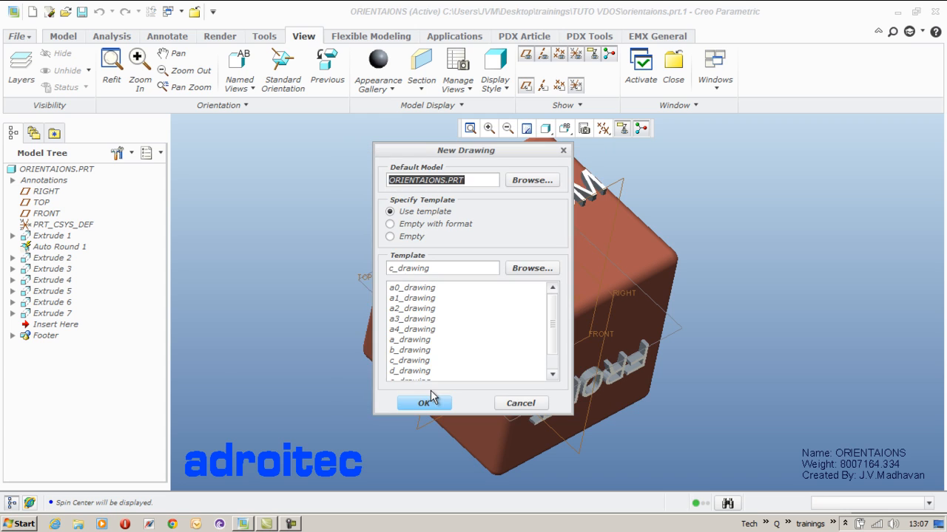
click(410, 360)
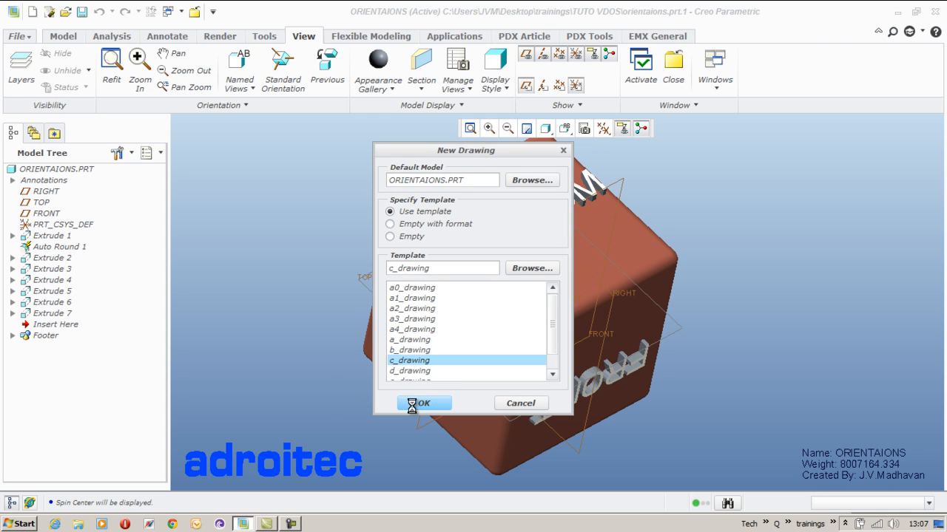
click(423, 402)
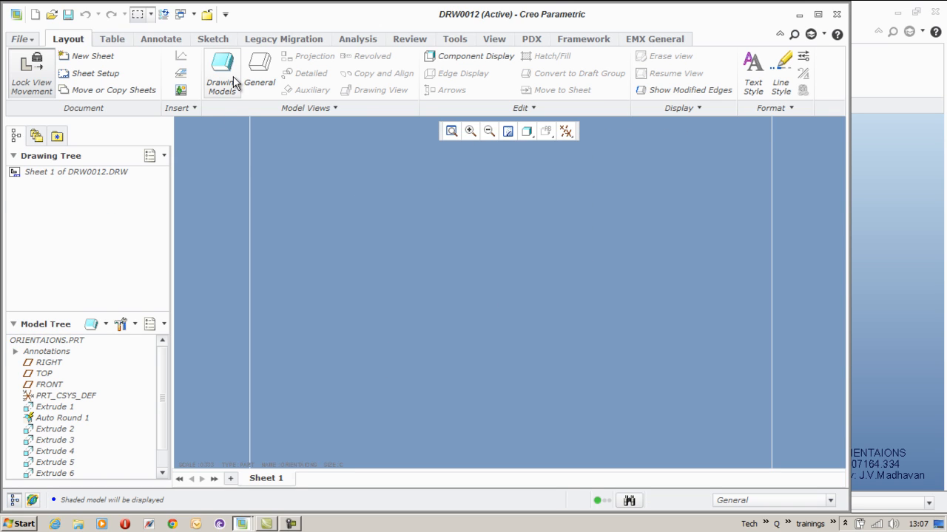
Place general view new_view_4 on the sheet with the CUSTOM model view orientation
click(259, 71)
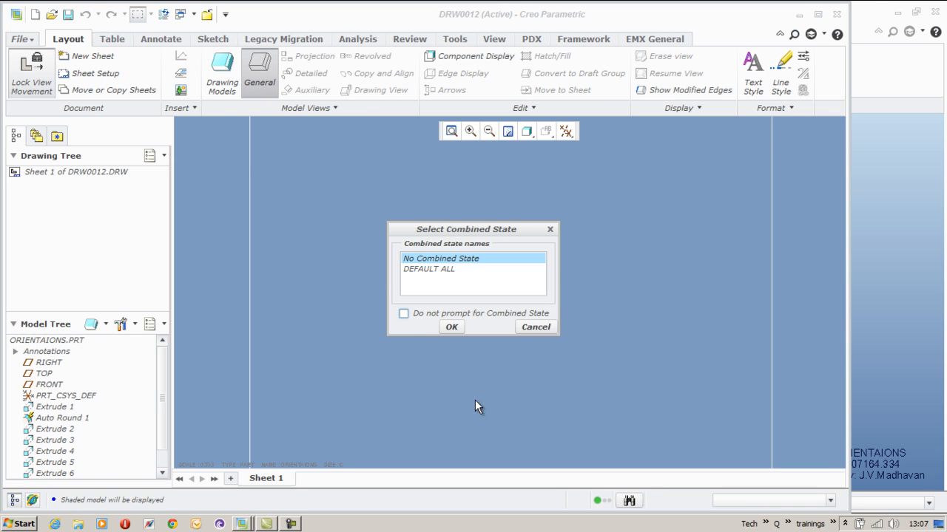
click(451, 327)
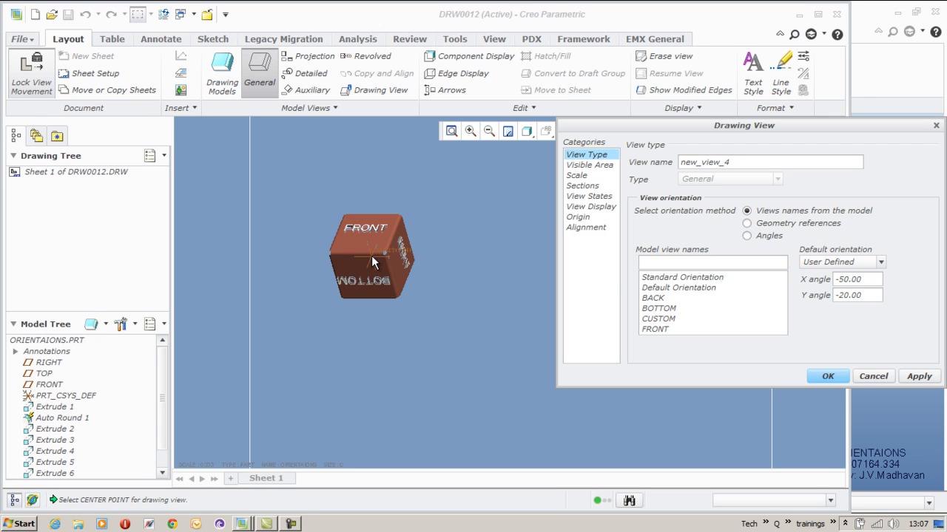
click(658, 319)
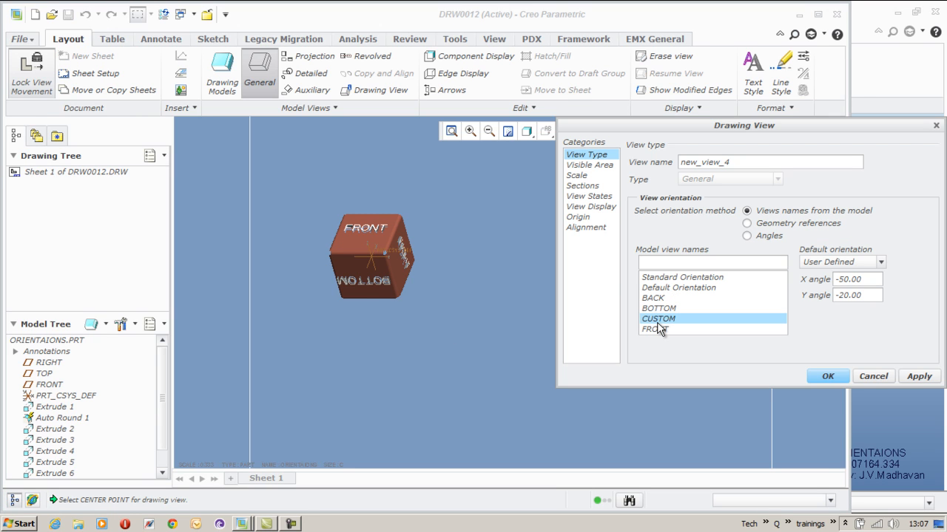
click(920, 376)
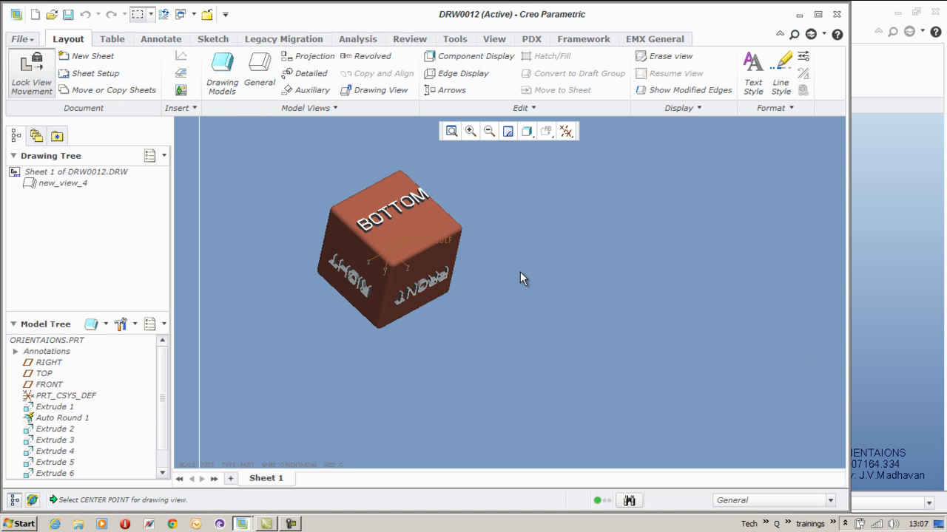
click(494, 39)
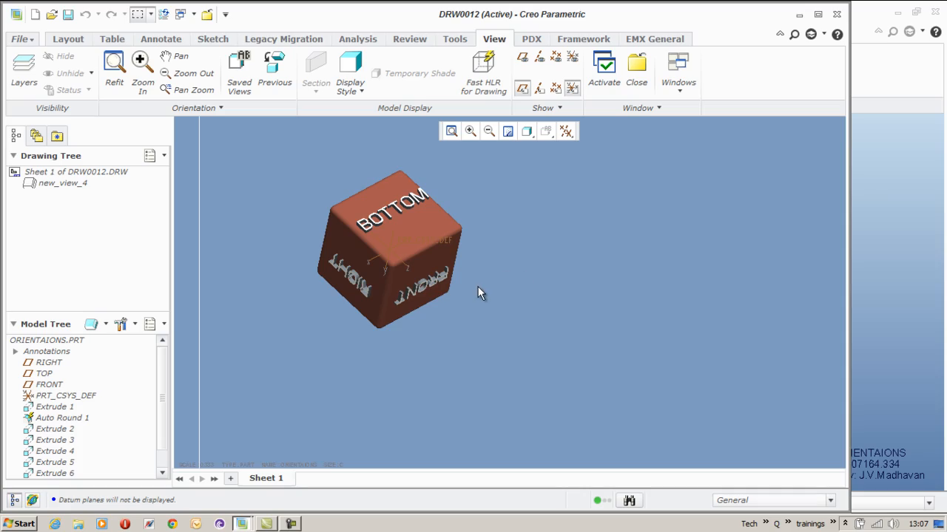